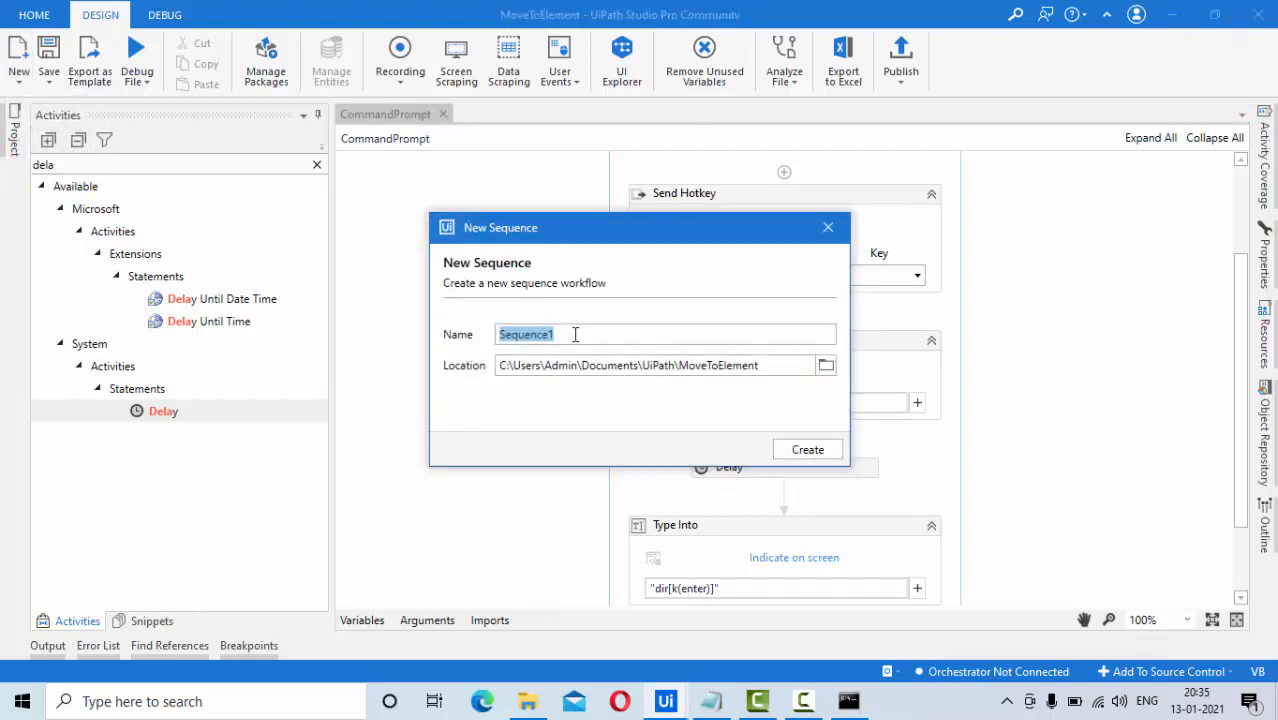
Name the new sequence CommandPromptOpenDemo and create it.
text(CommandPromptOpe)
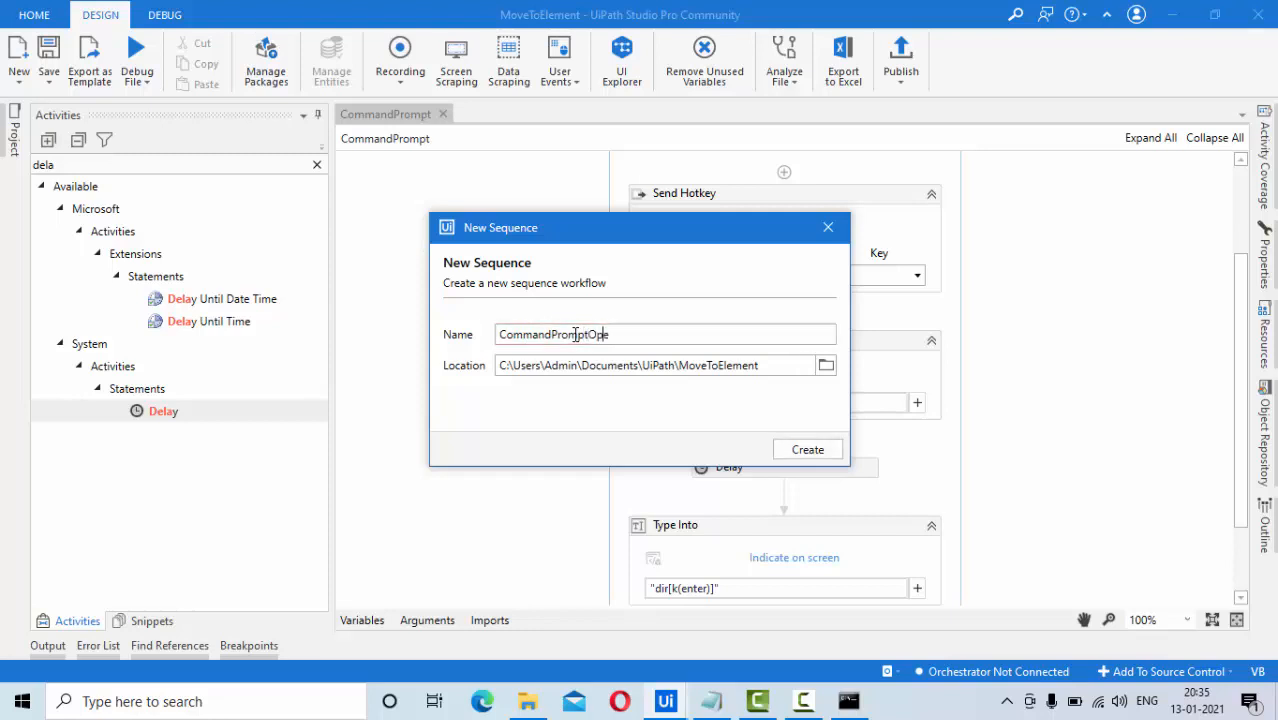
click(808, 448)
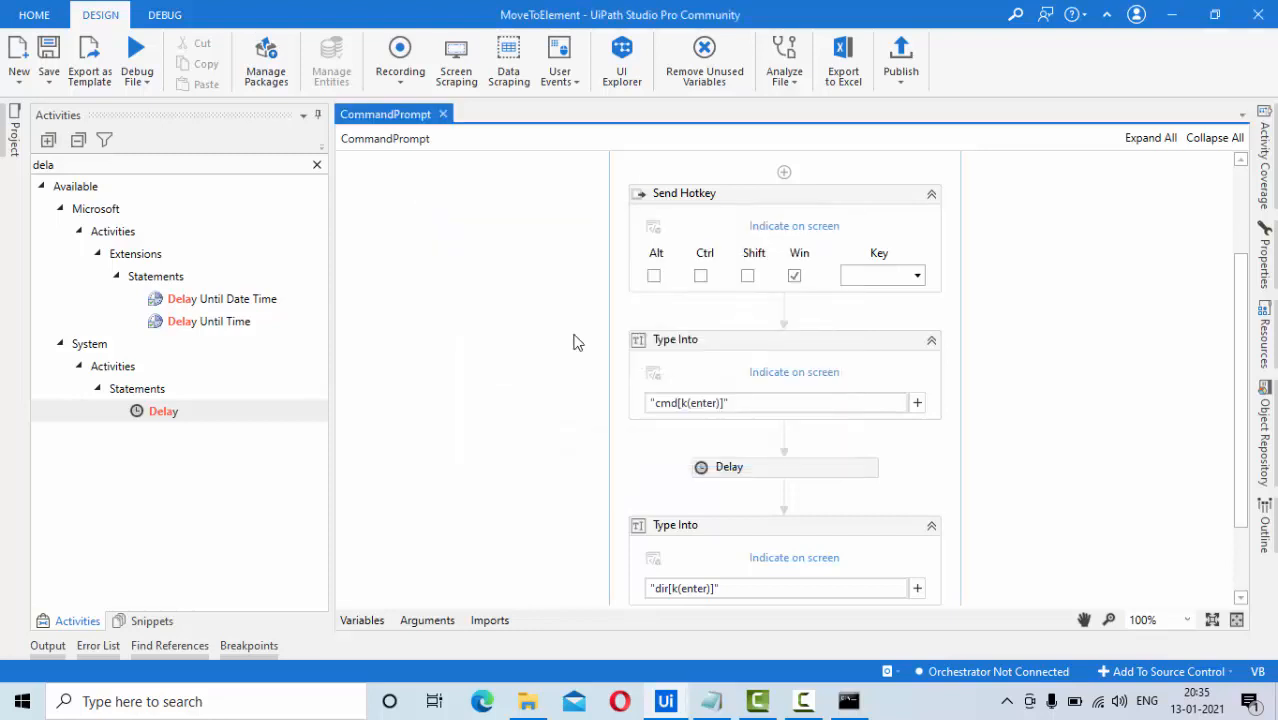
click(532, 112)
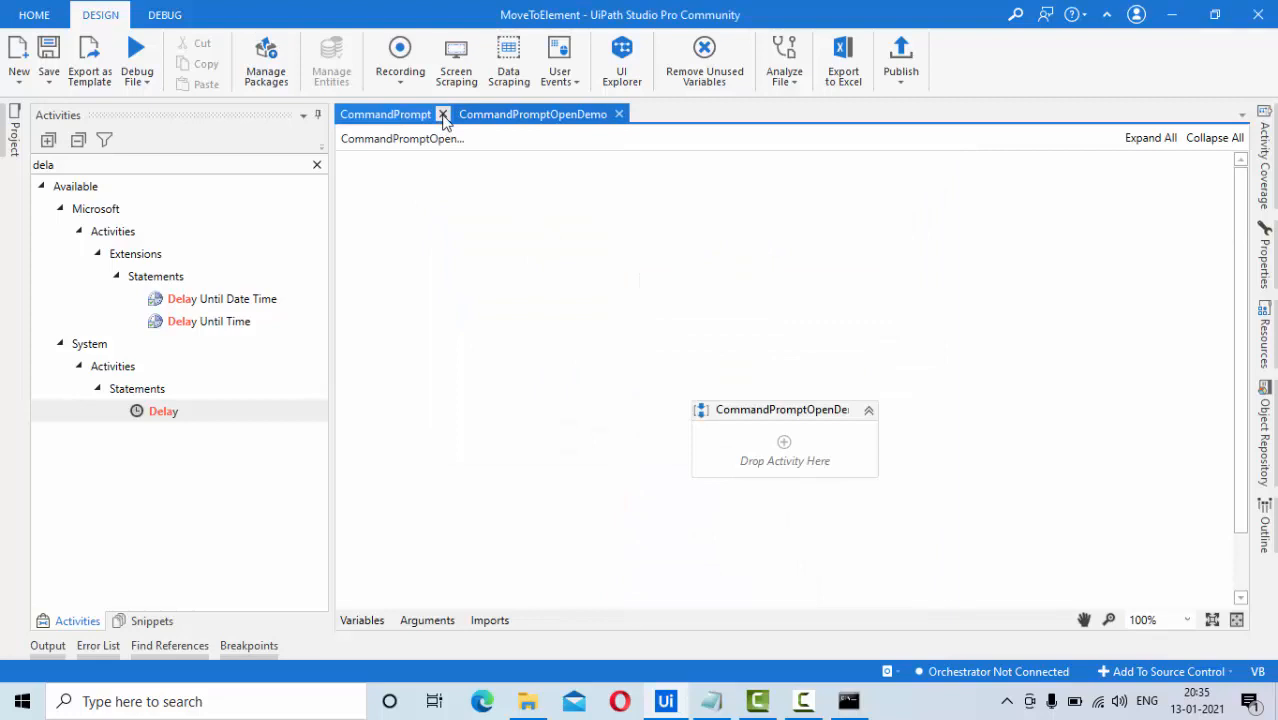
Close the CommandPrompt tab and the Command Prompt window, then clear the Activities search.
click(444, 114)
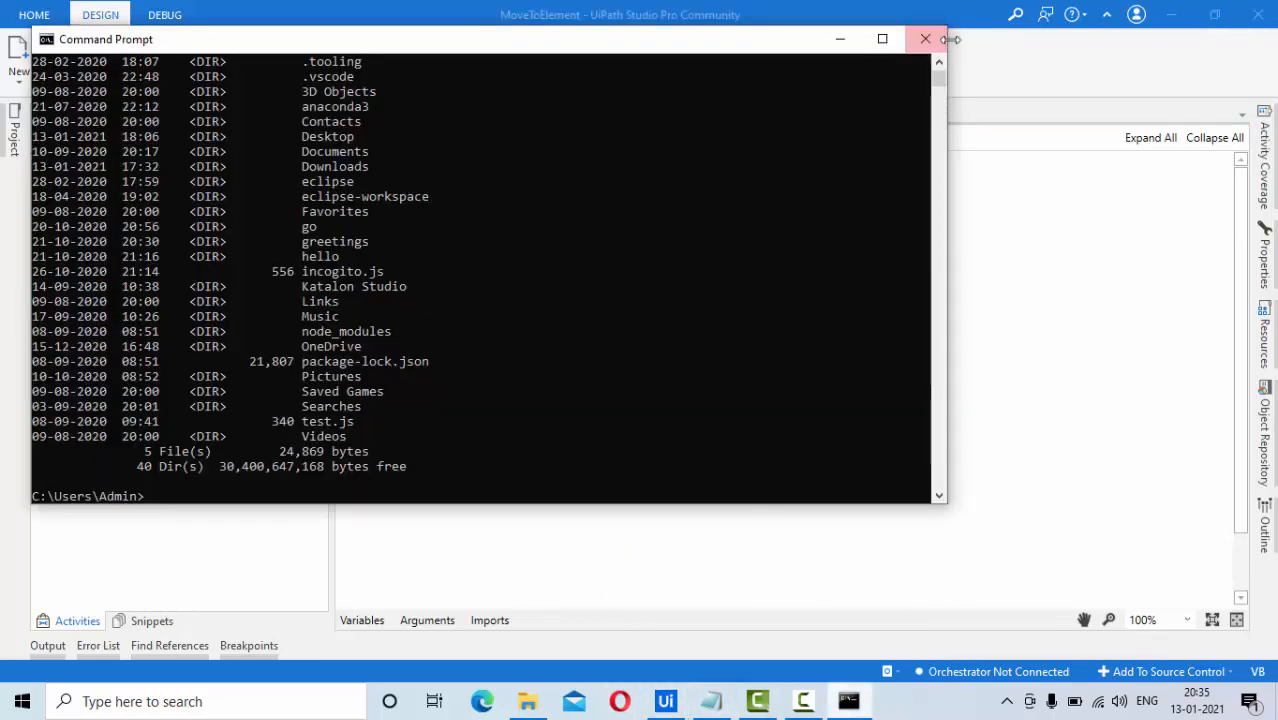
click(924, 38)
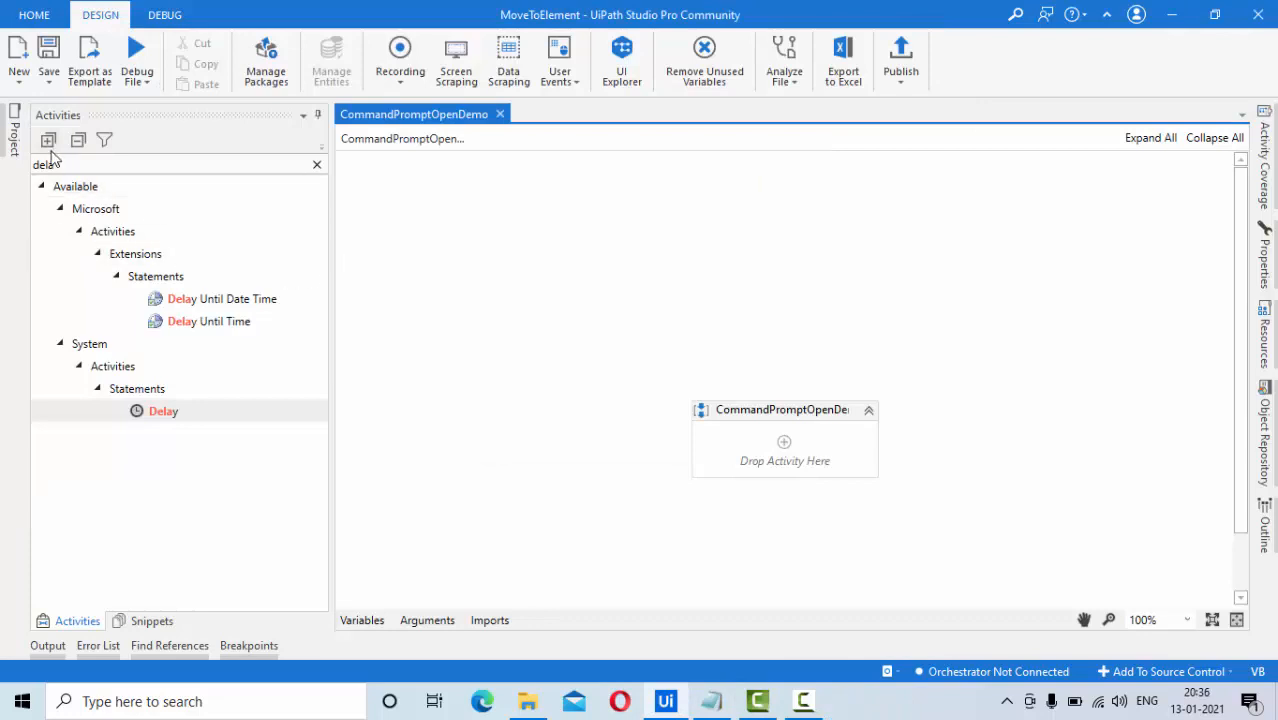
text(del)
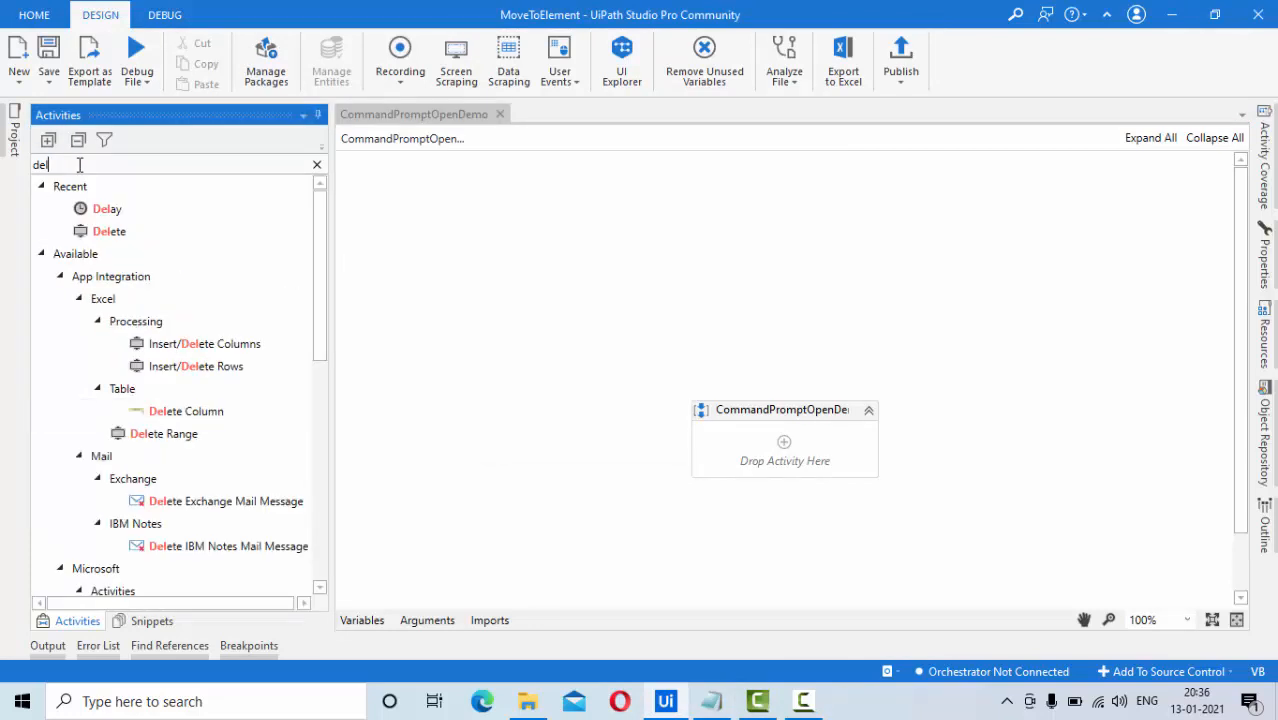
click(316, 164)
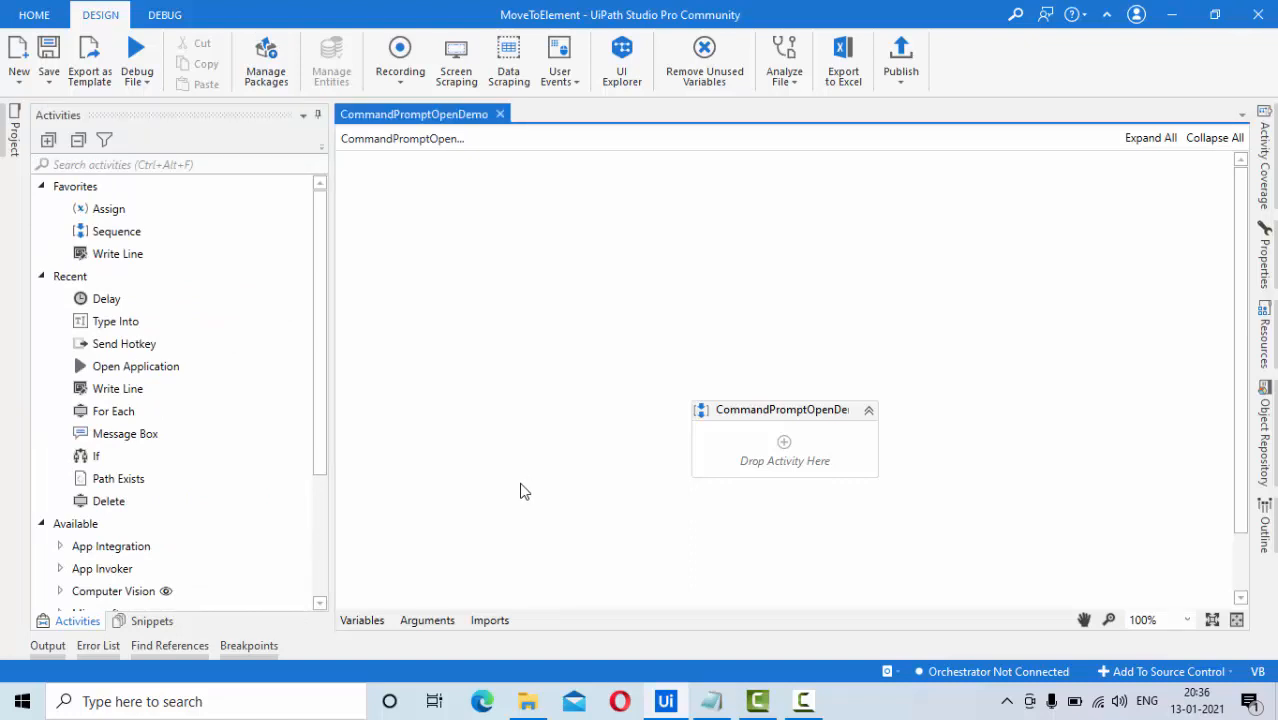
click(22, 700)
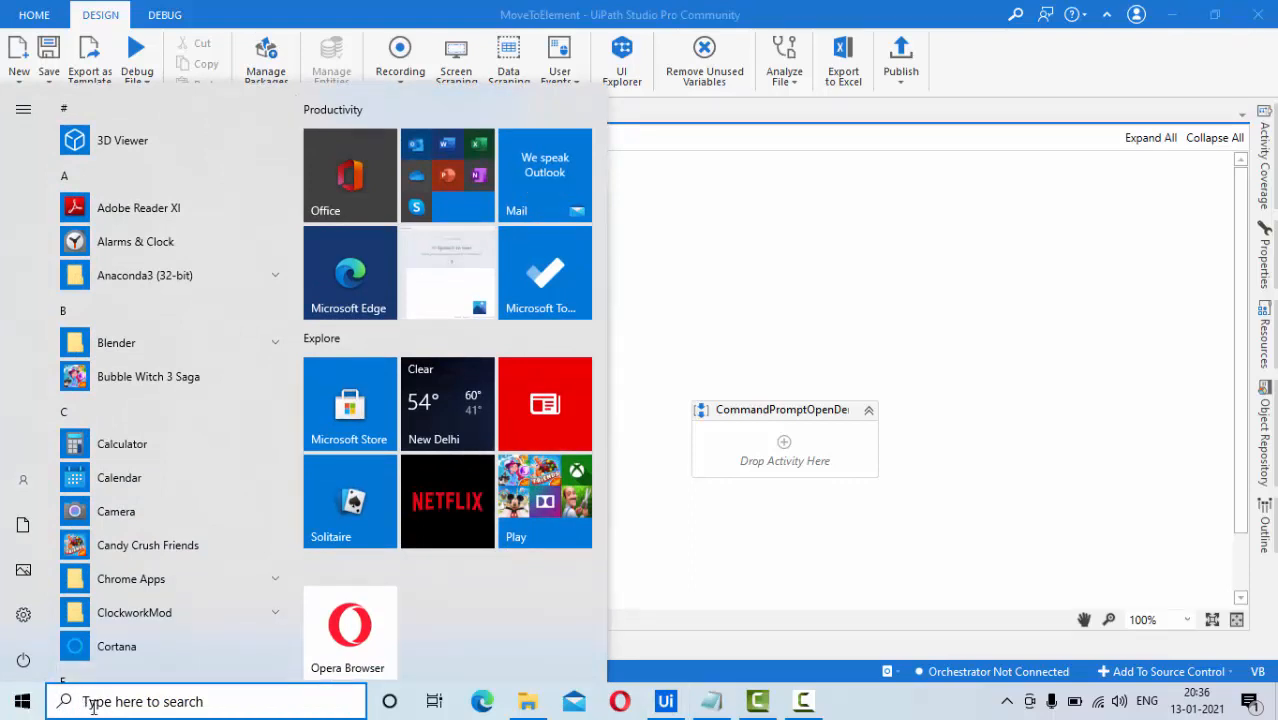
mouse_move(22, 700)
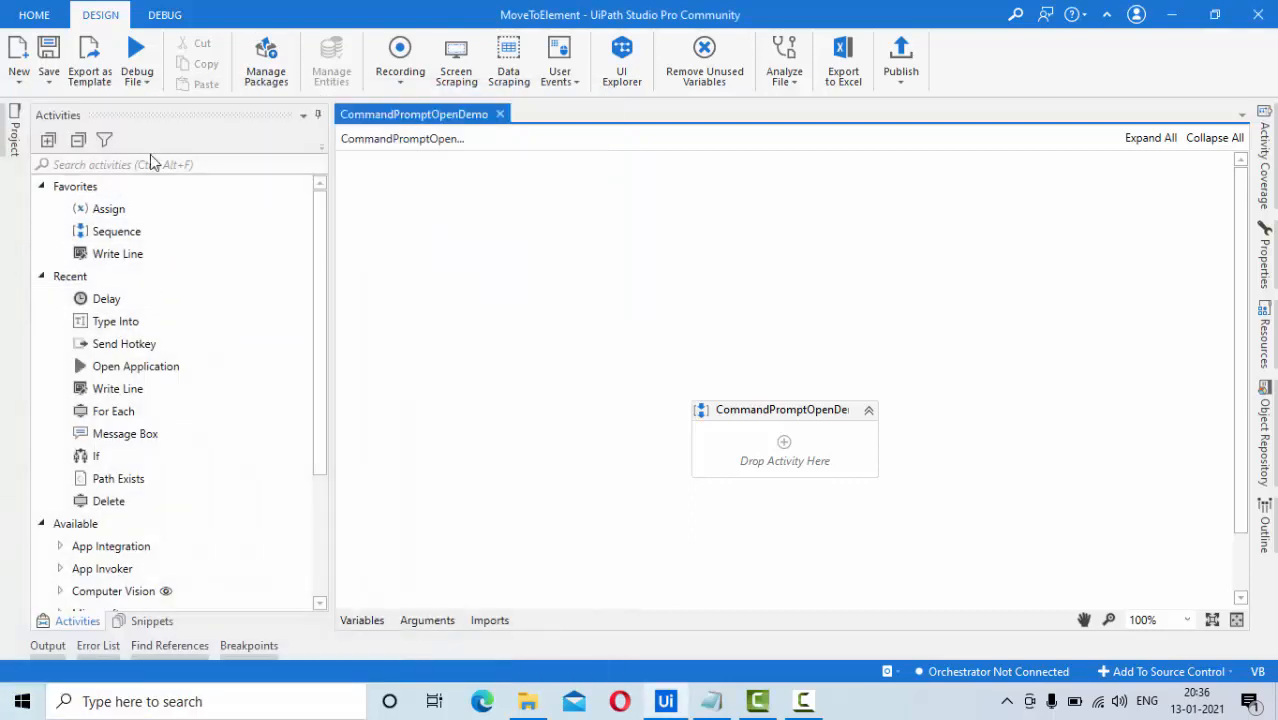
Drop a Send Hotkey activity into the sequence with the Win modifier enabled.
text(send)
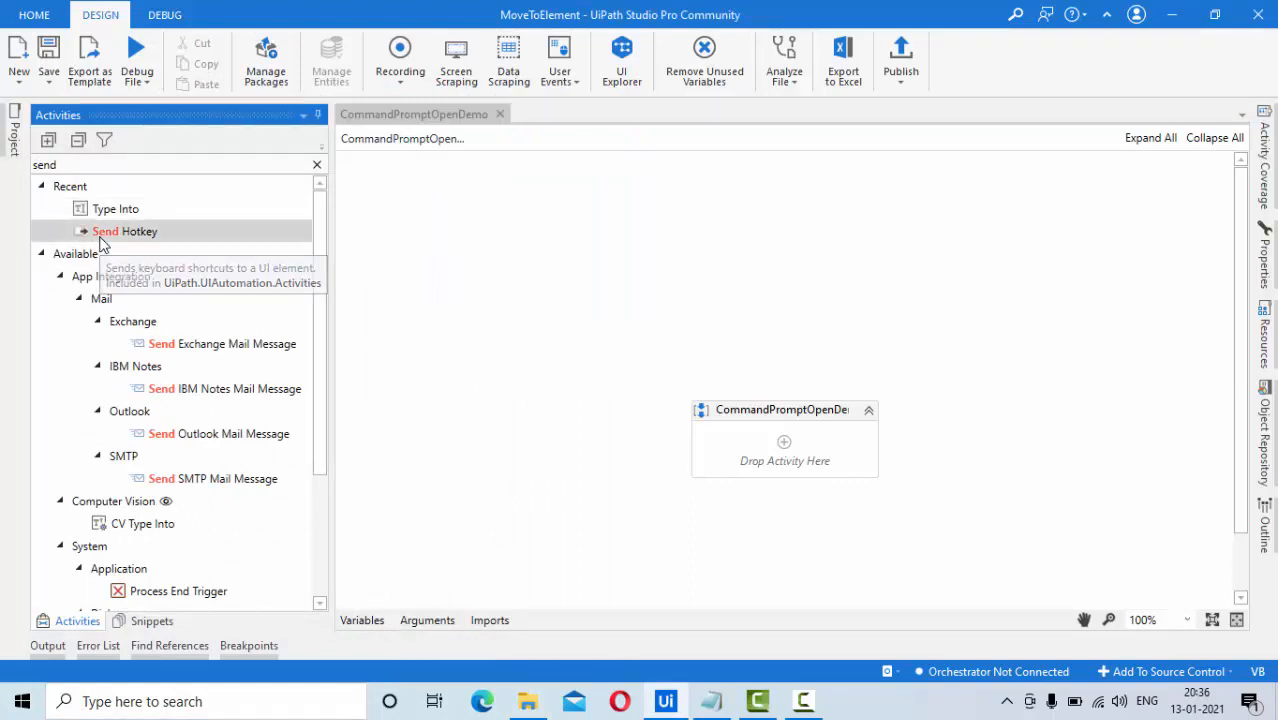
drag(124, 232, 784, 444)
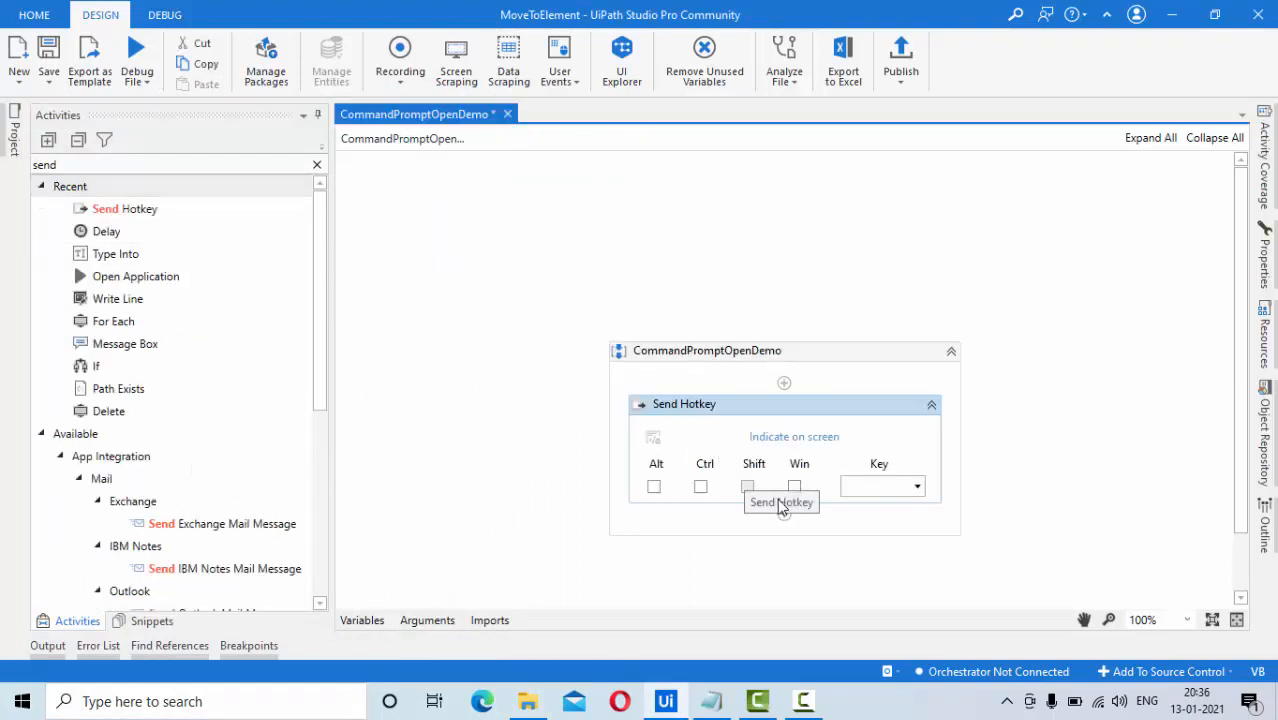
click(794, 486)
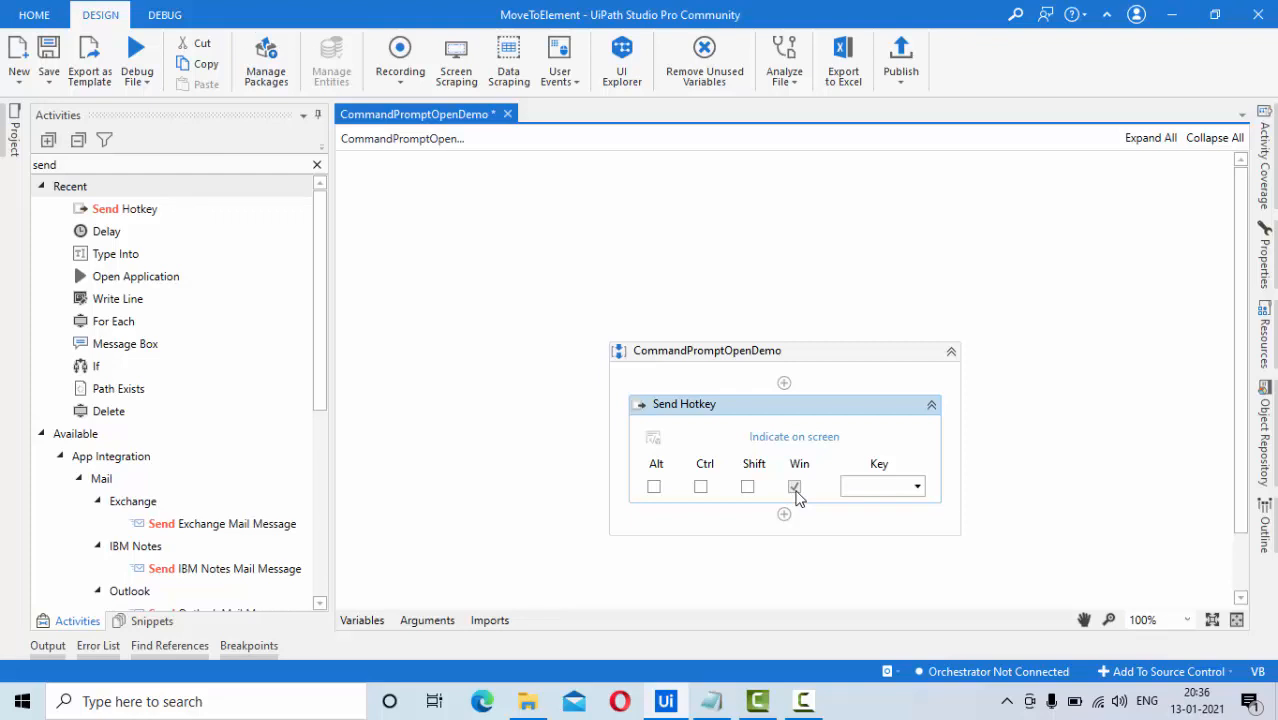
click(794, 486)
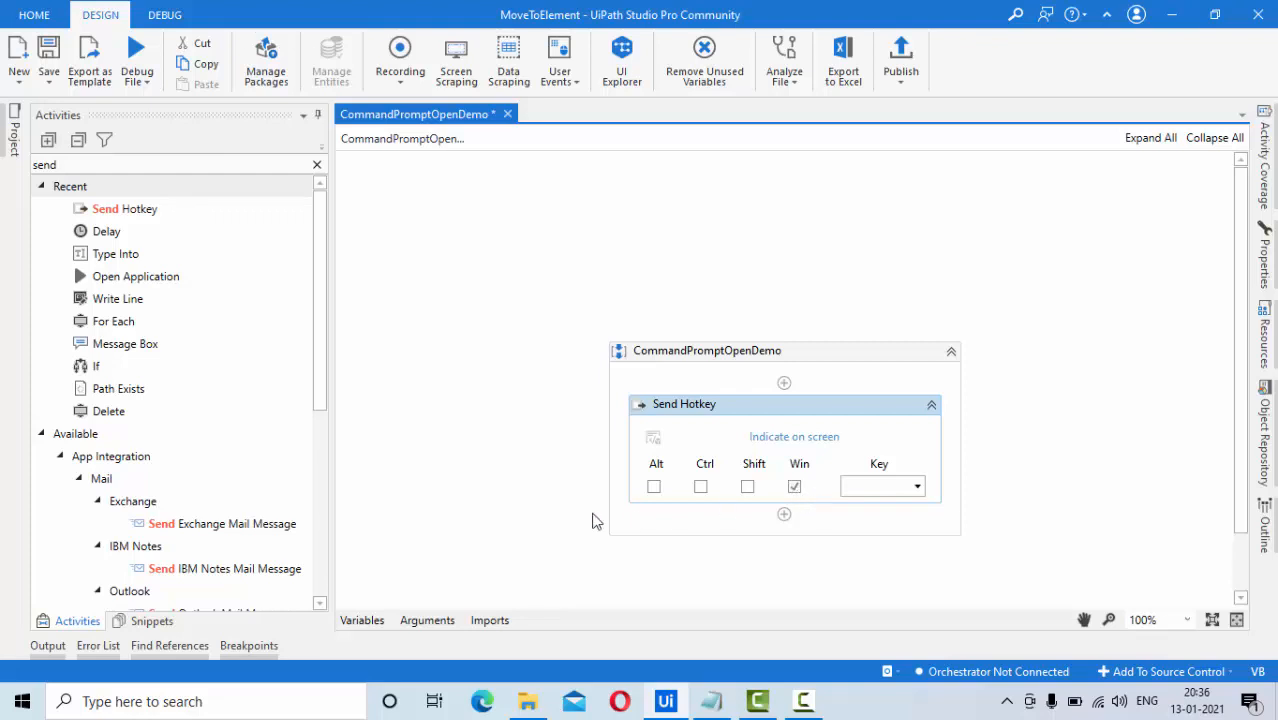
click(22, 700)
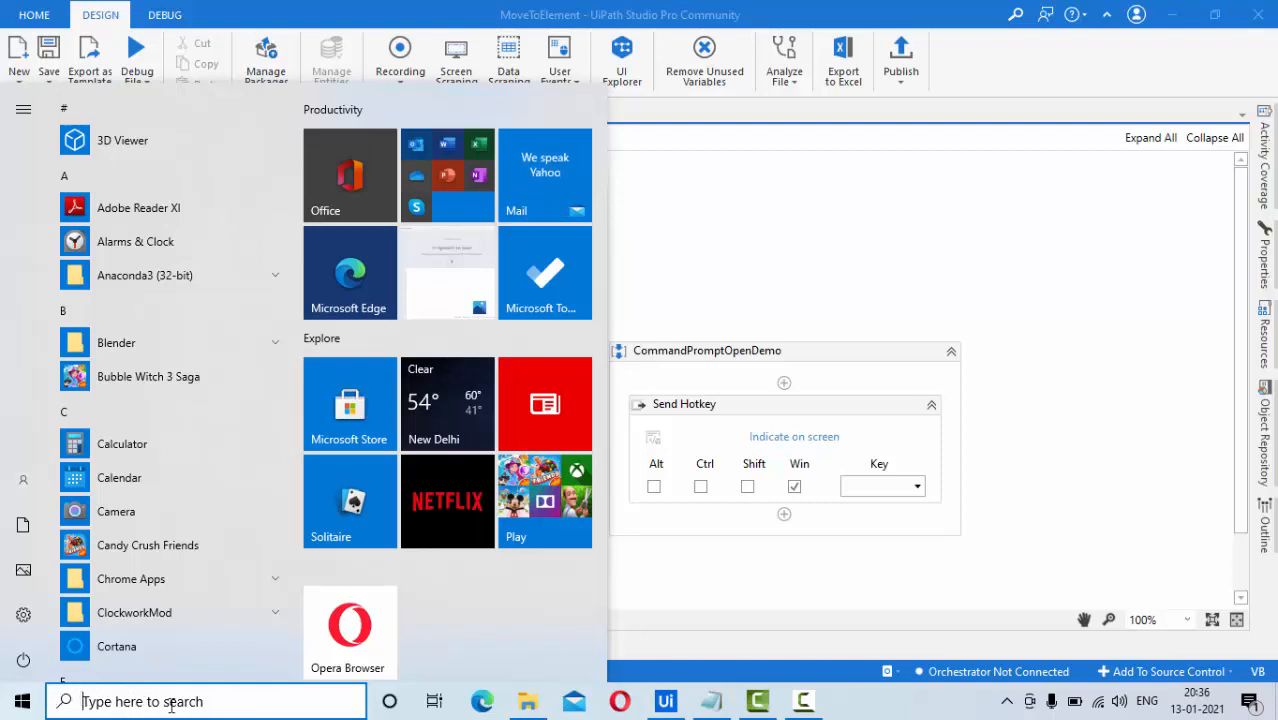
text(cmd)
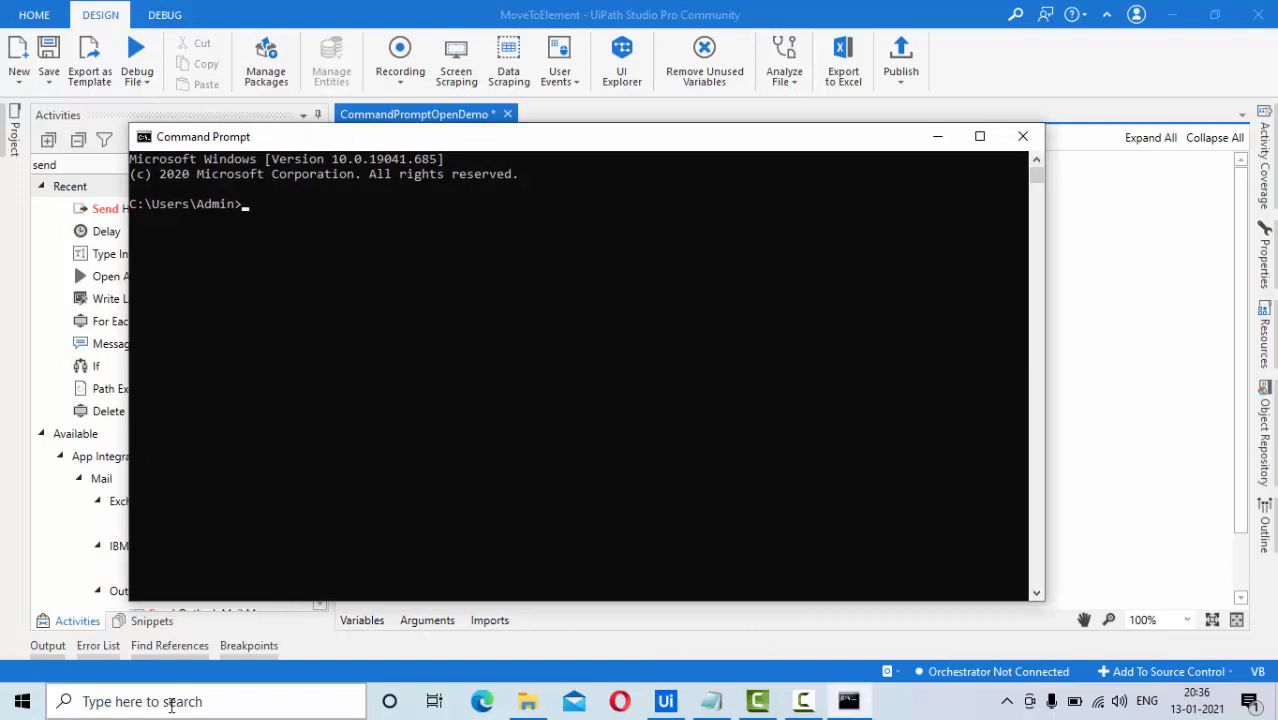
mouse_move(1024, 136)
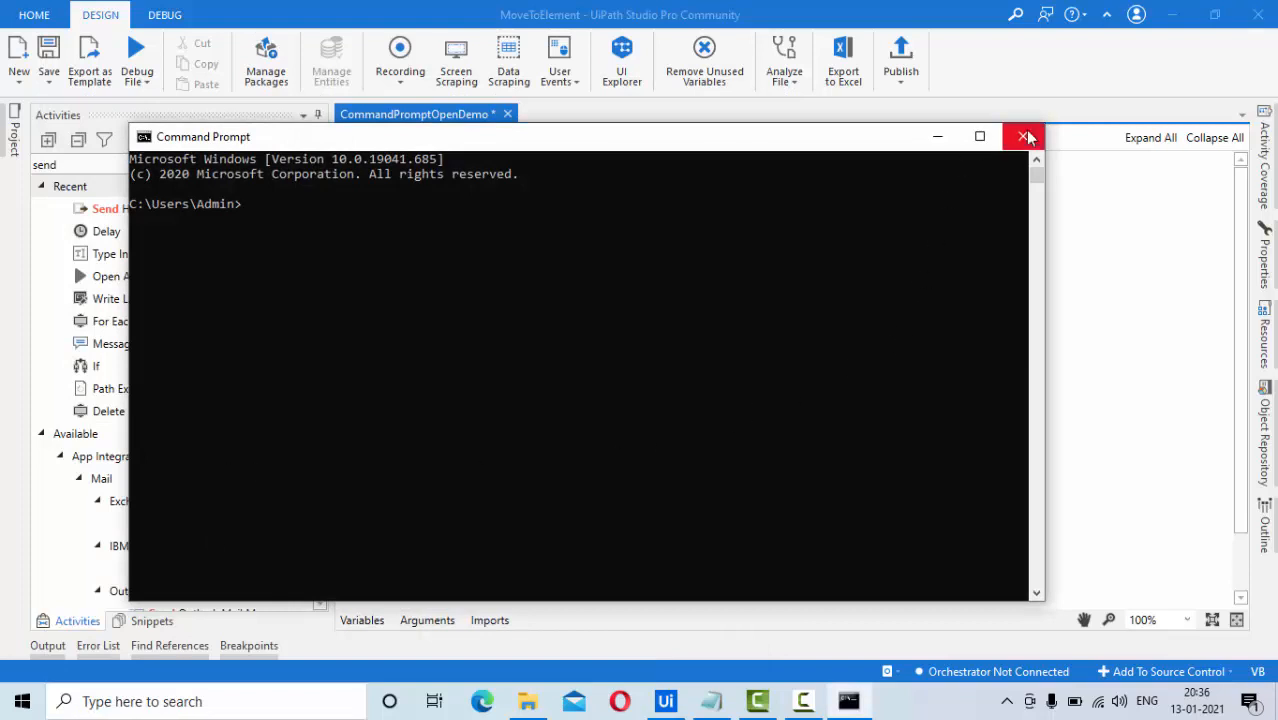
click(1024, 136)
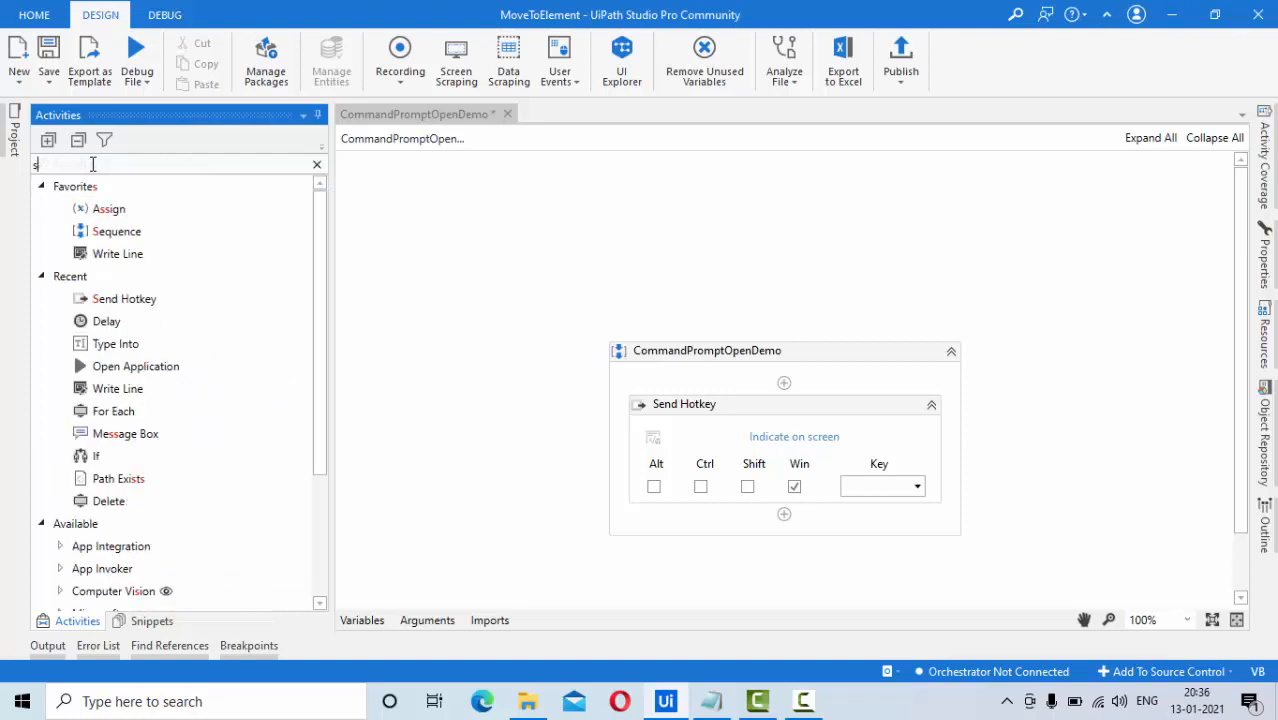
Place a Type Into activity below Send Hotkey and enter cmd in its text field.
text(end)
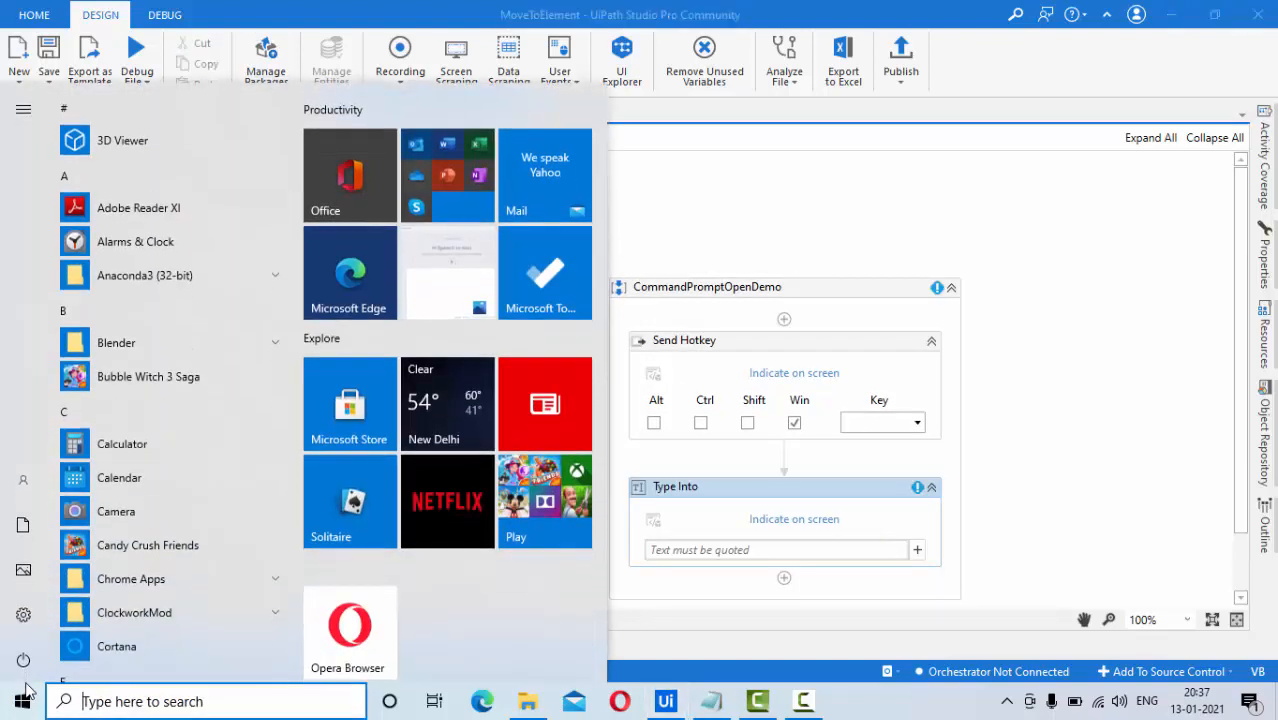
text(cmd)
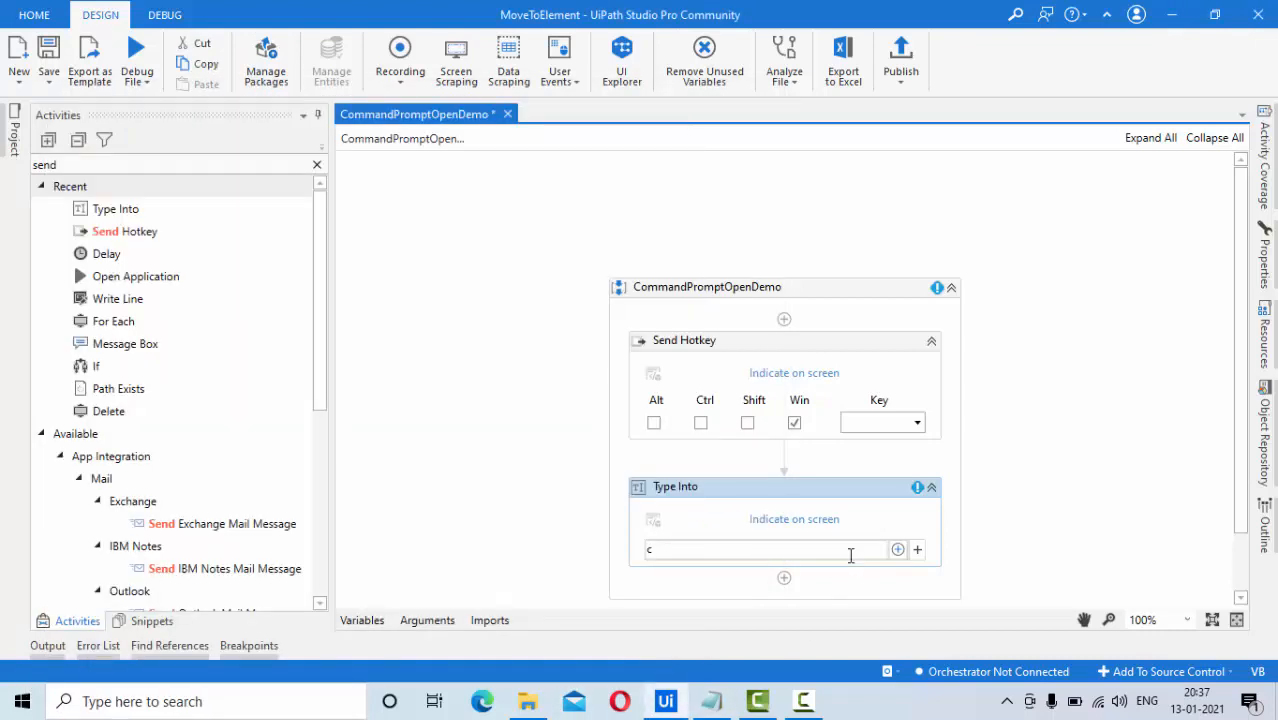
text(md)
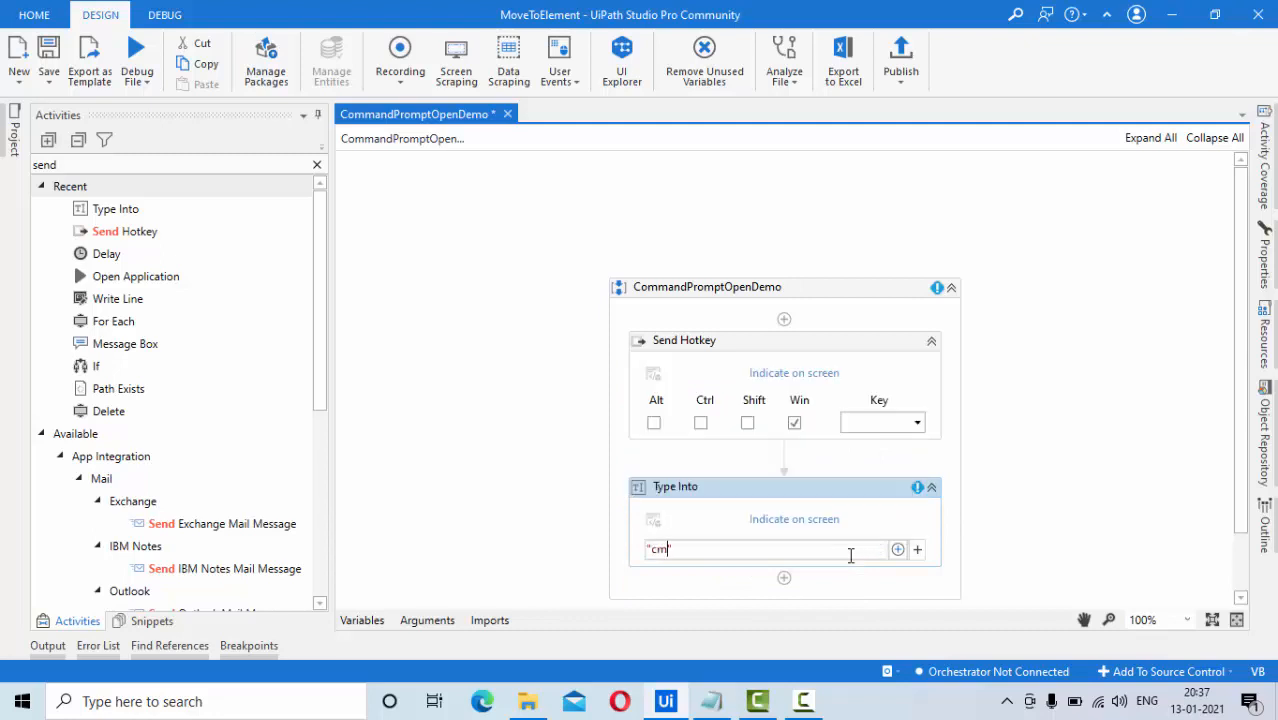
click(20, 700)
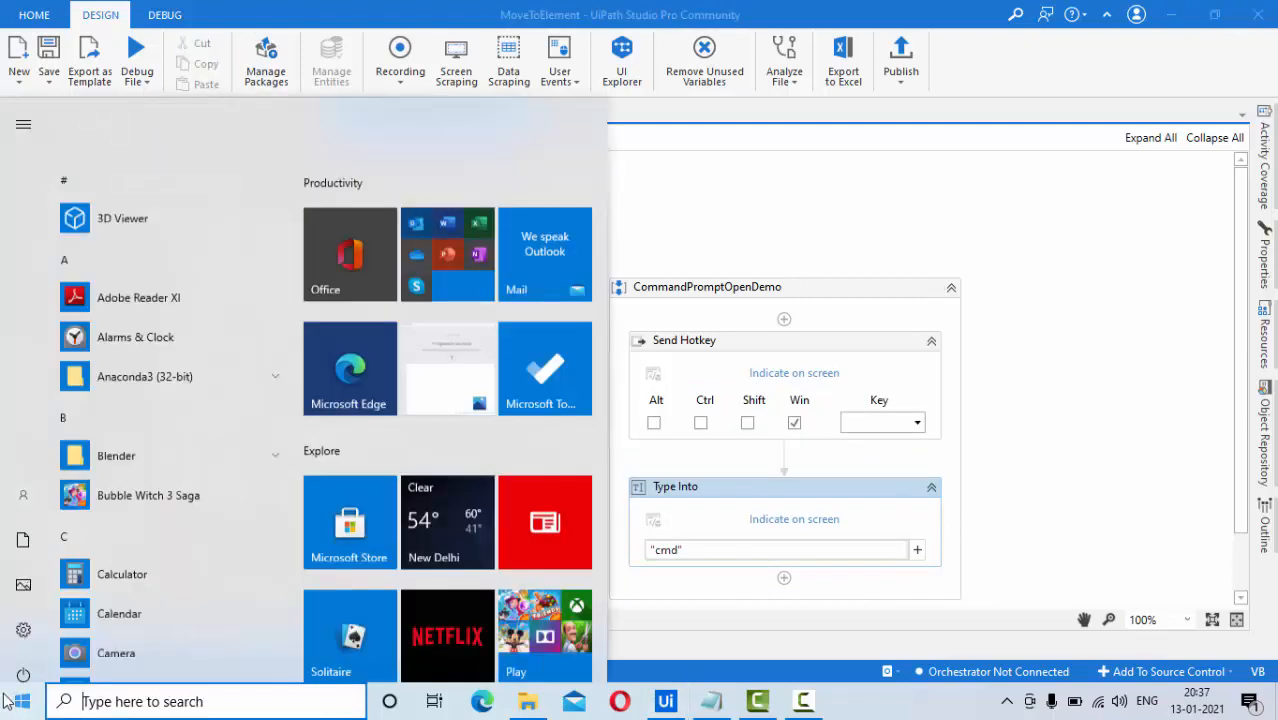
Set the Type Into text to cmd with an Enter special key appended.
text(cmd)
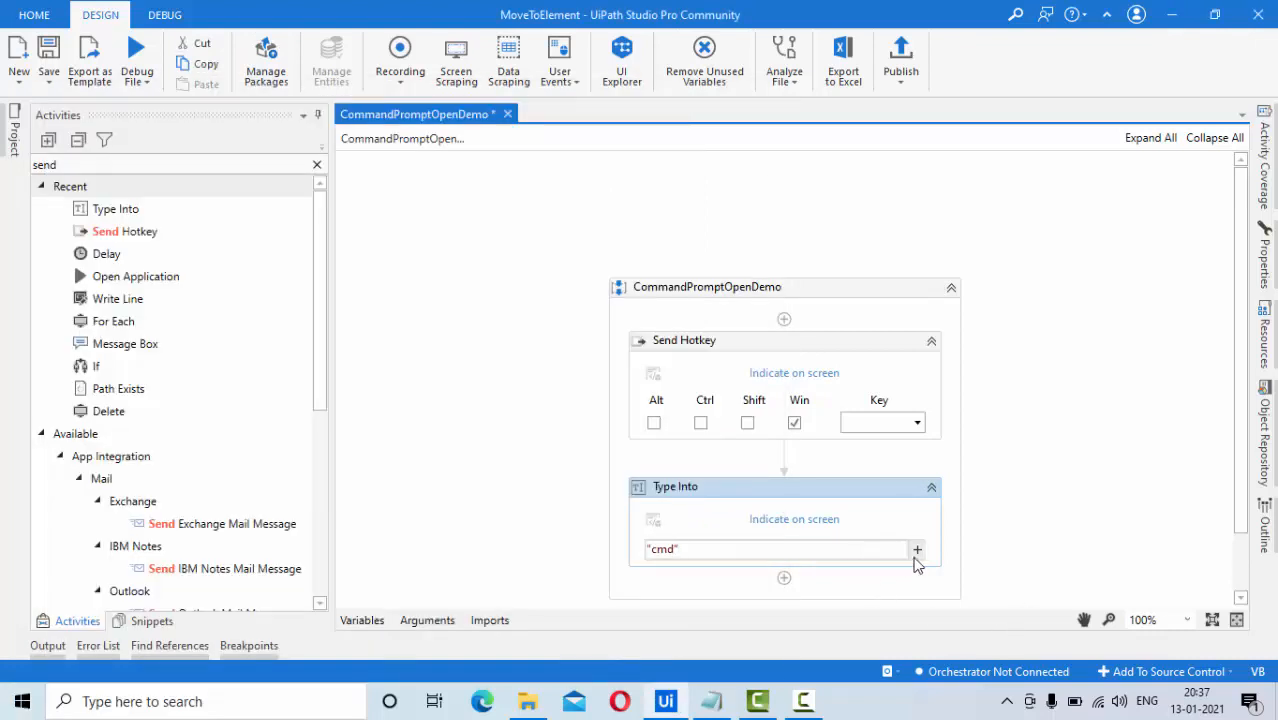
click(916, 422)
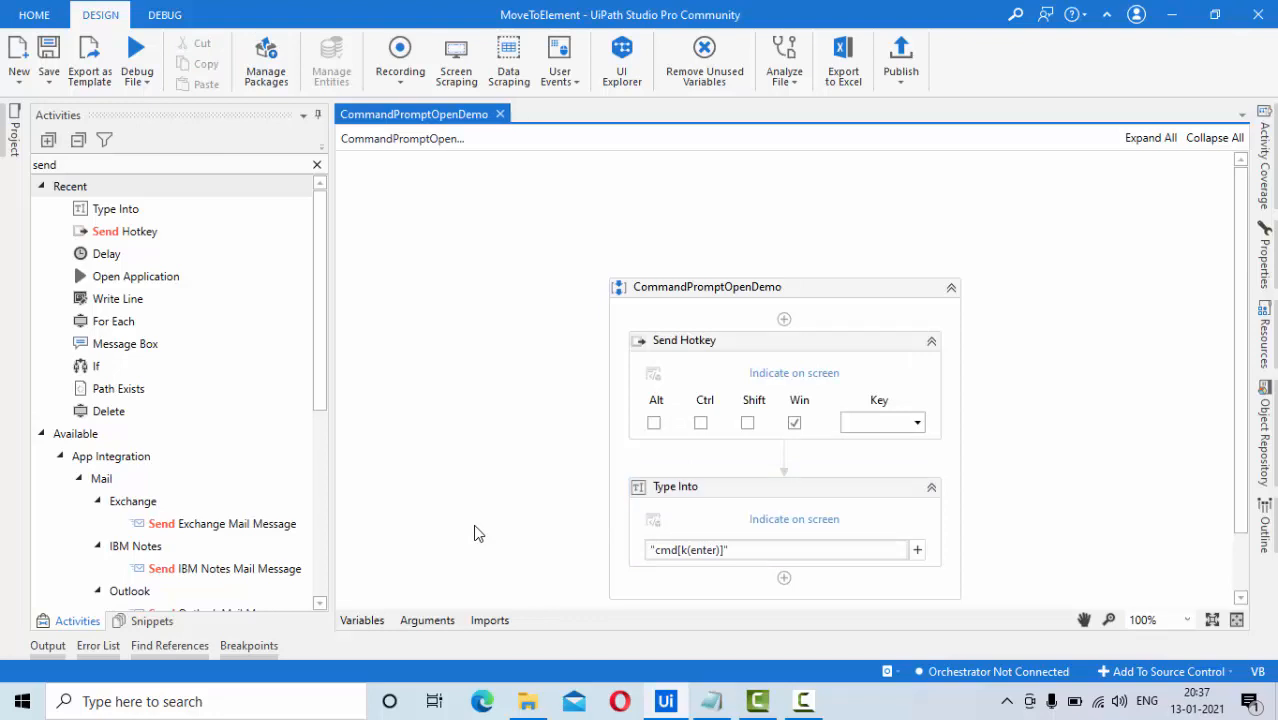
click(136, 50)
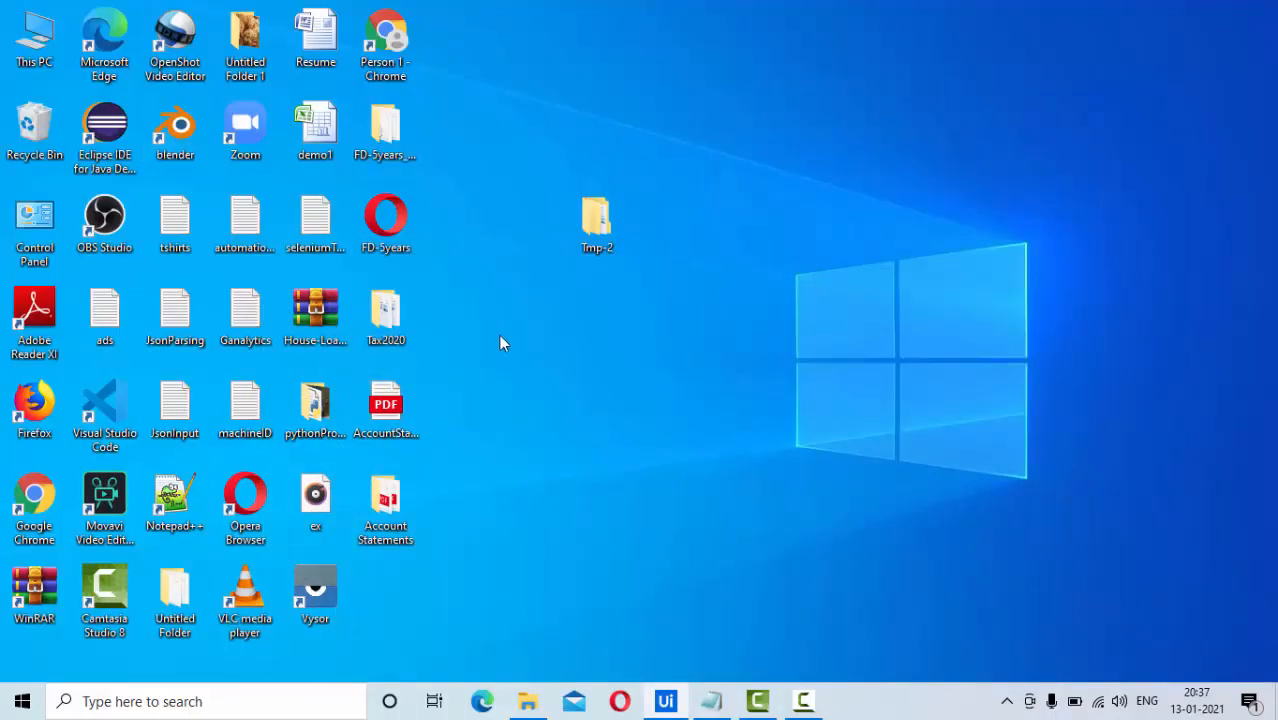
text(c)
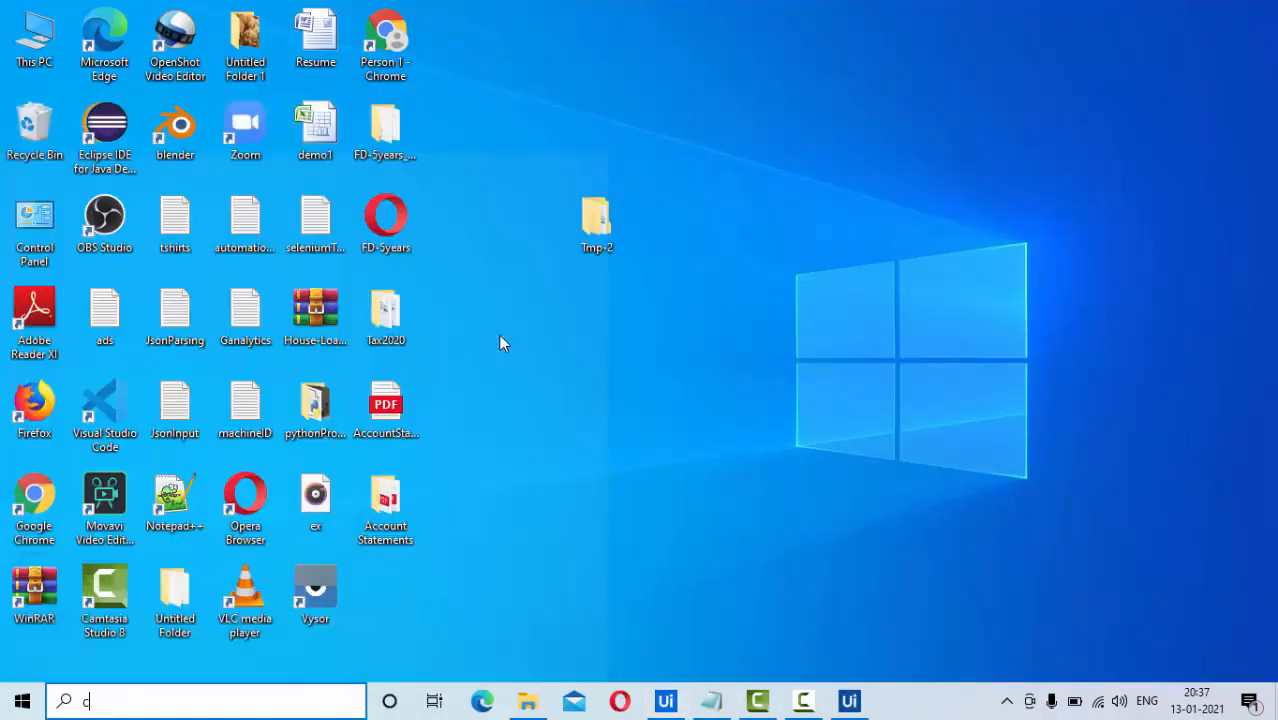
text(md)
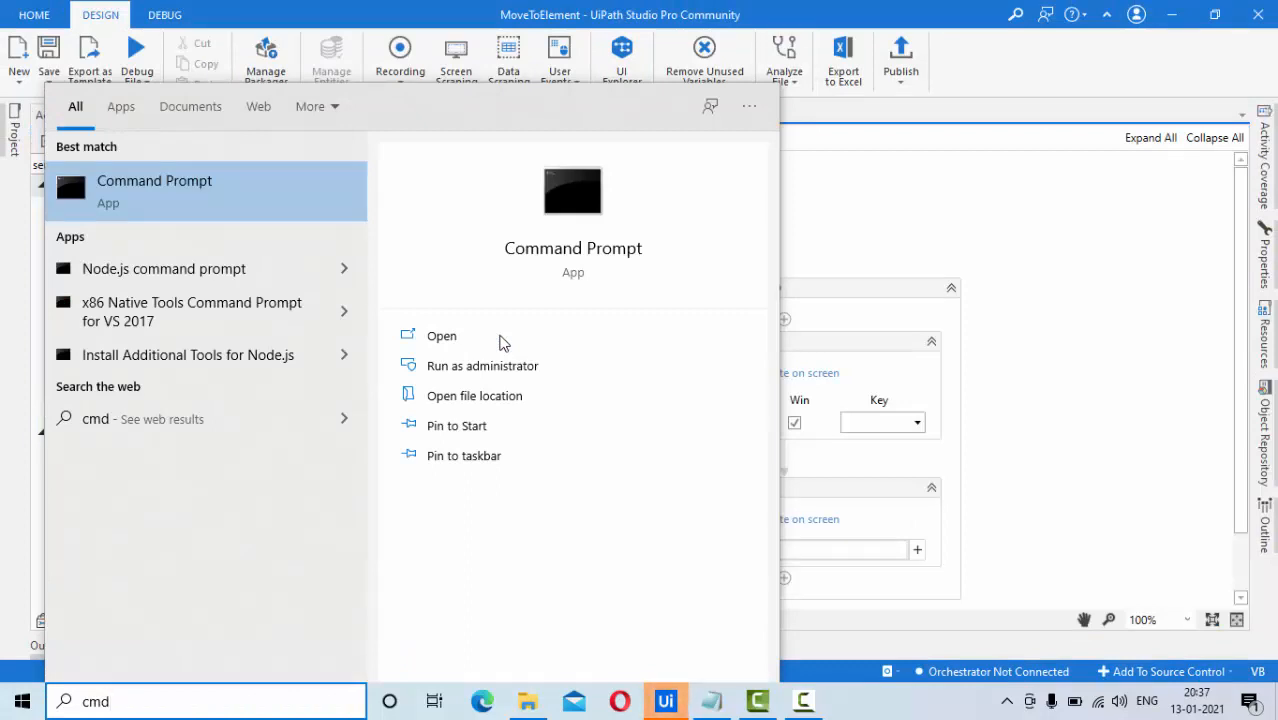
mouse_move(648, 704)
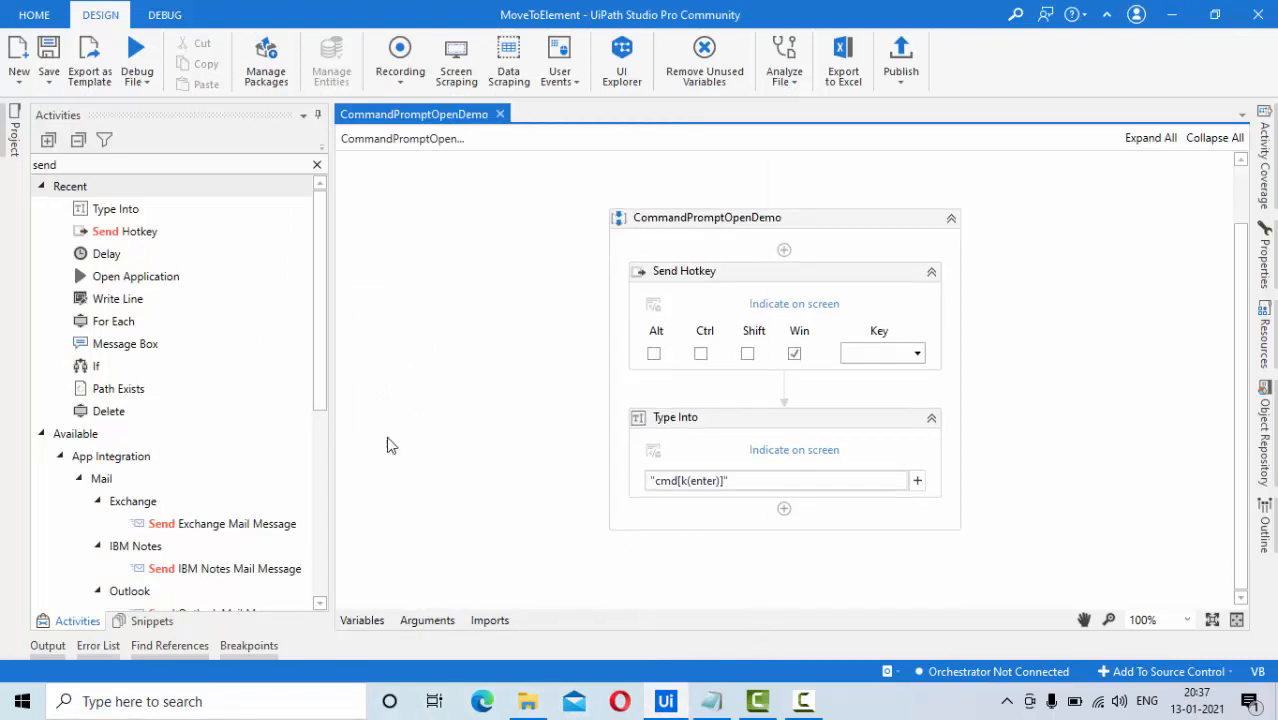
mouse_move(664, 700)
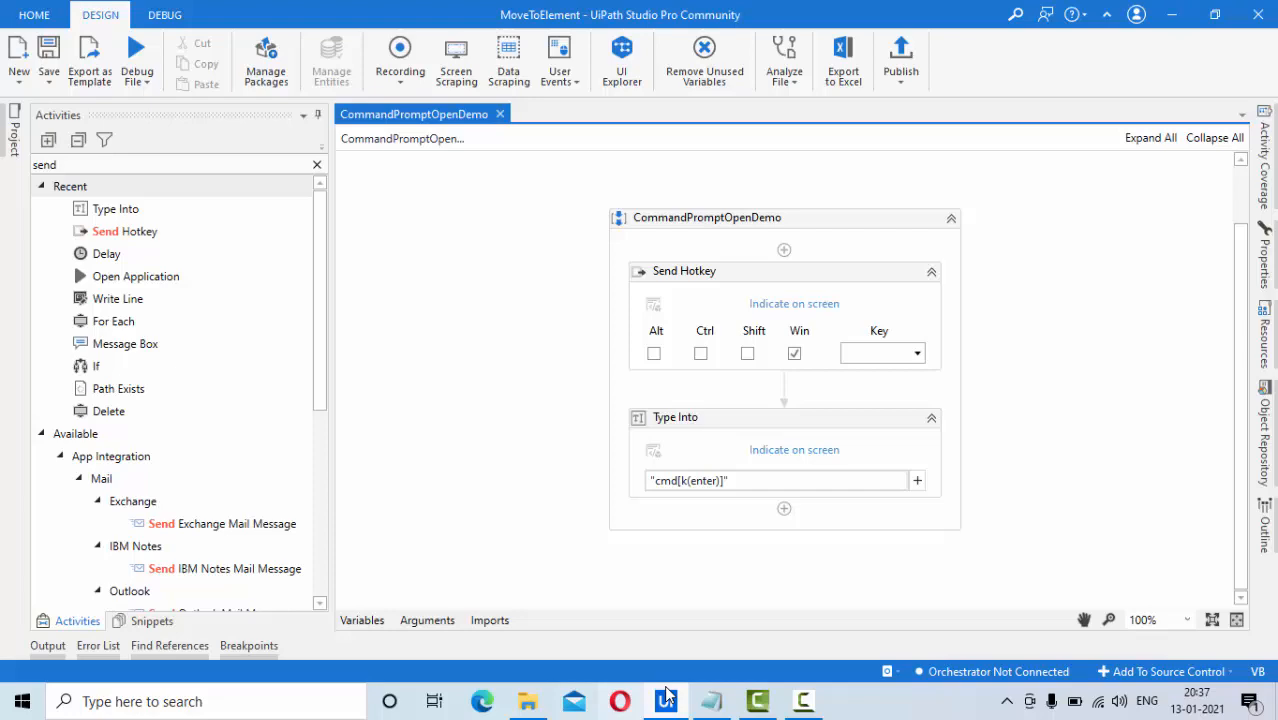
text(c)
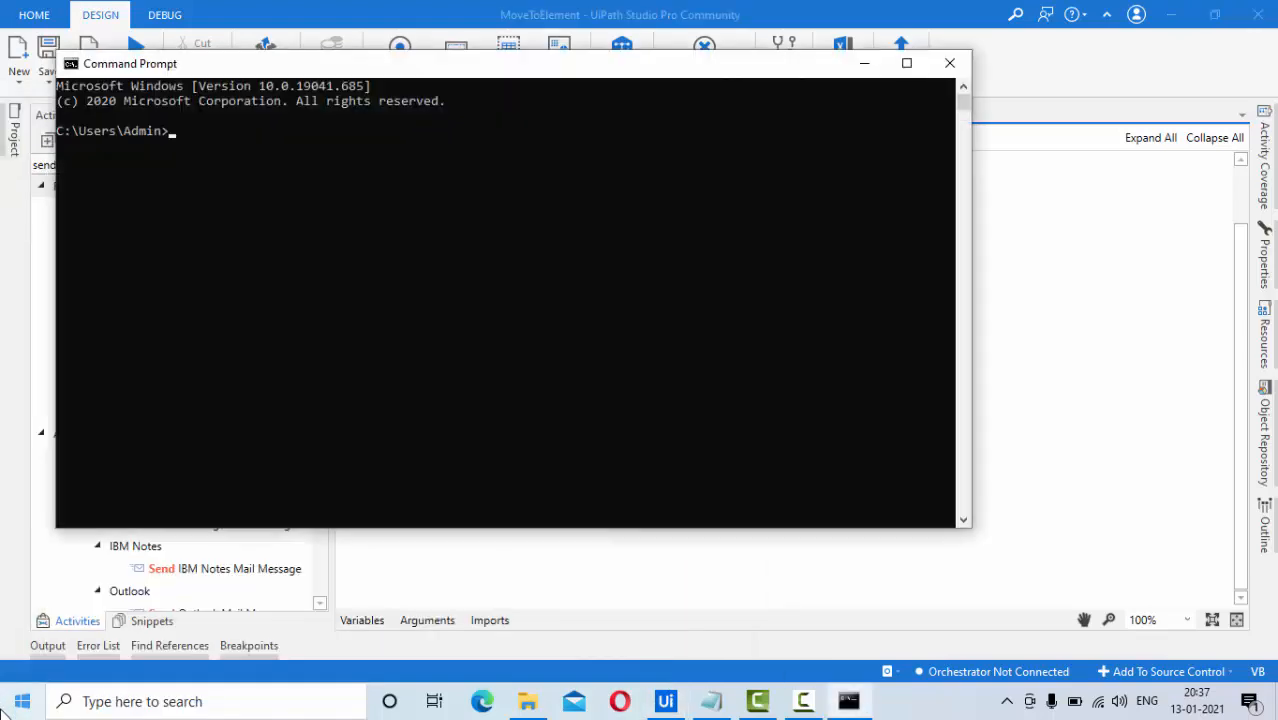
click(948, 62)
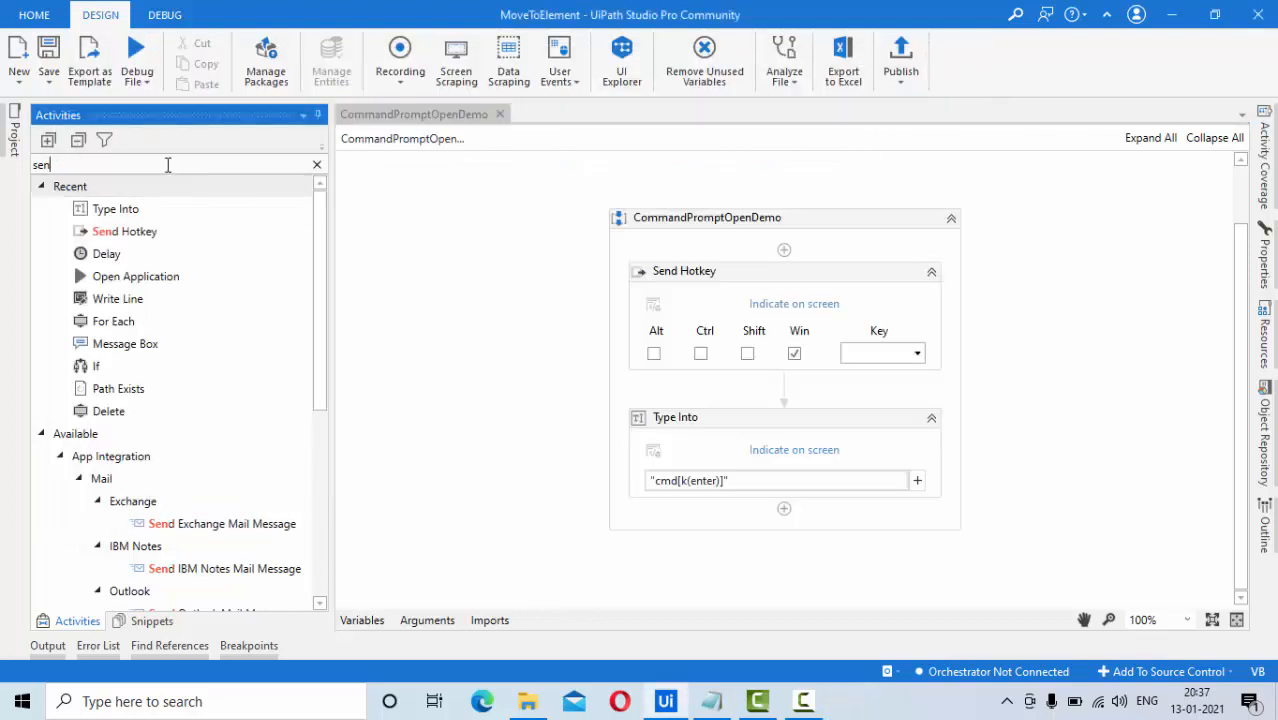
Insert a Delay activity after Type Into with Duration 6.
text(delay)
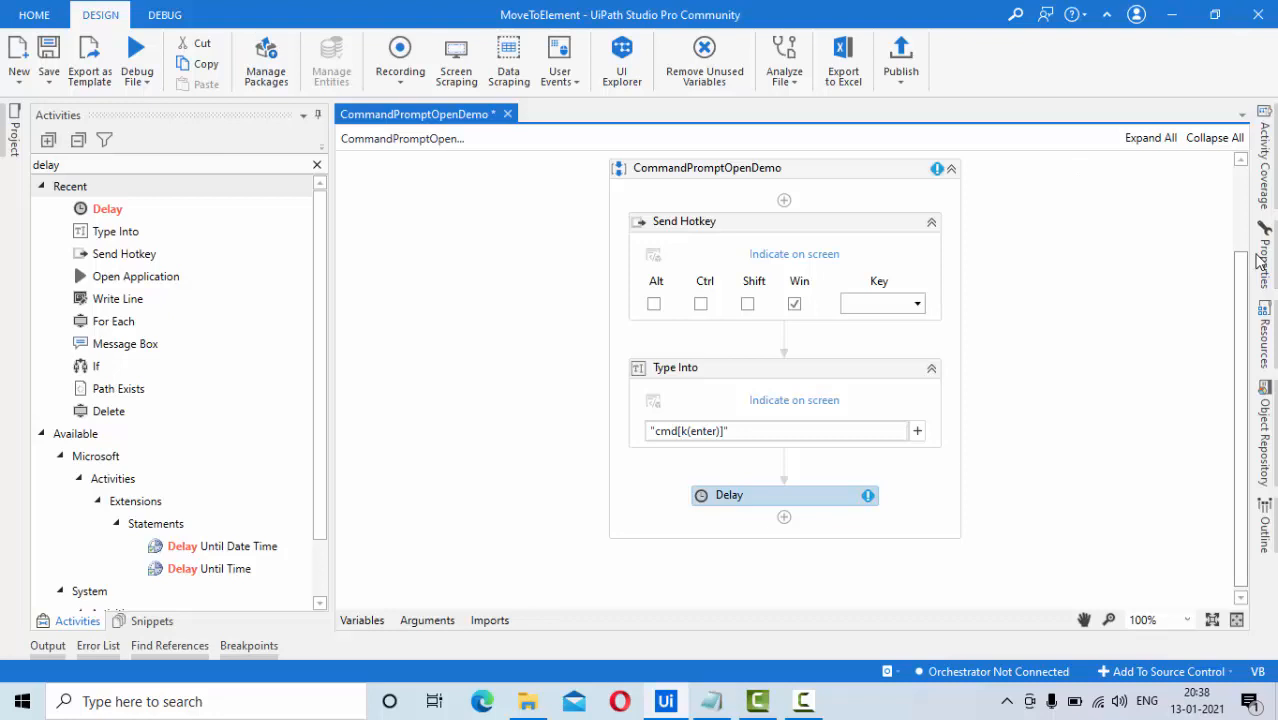
click(728, 496)
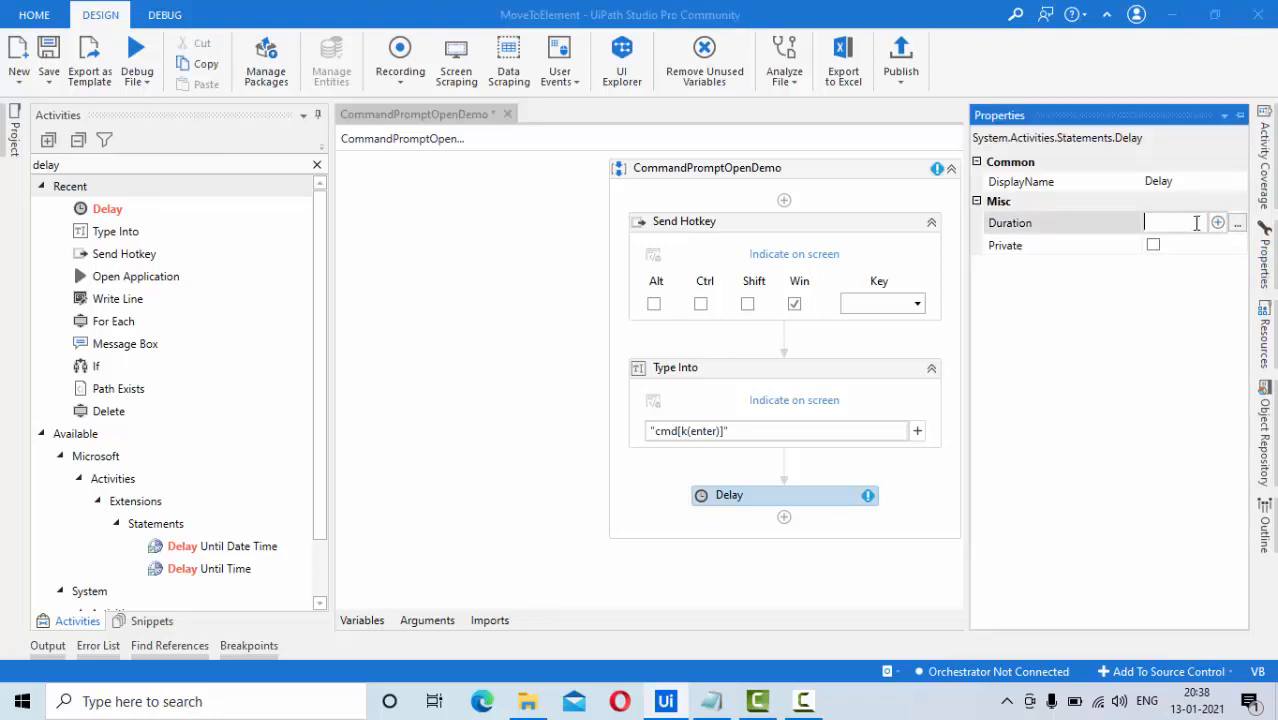
text(6)
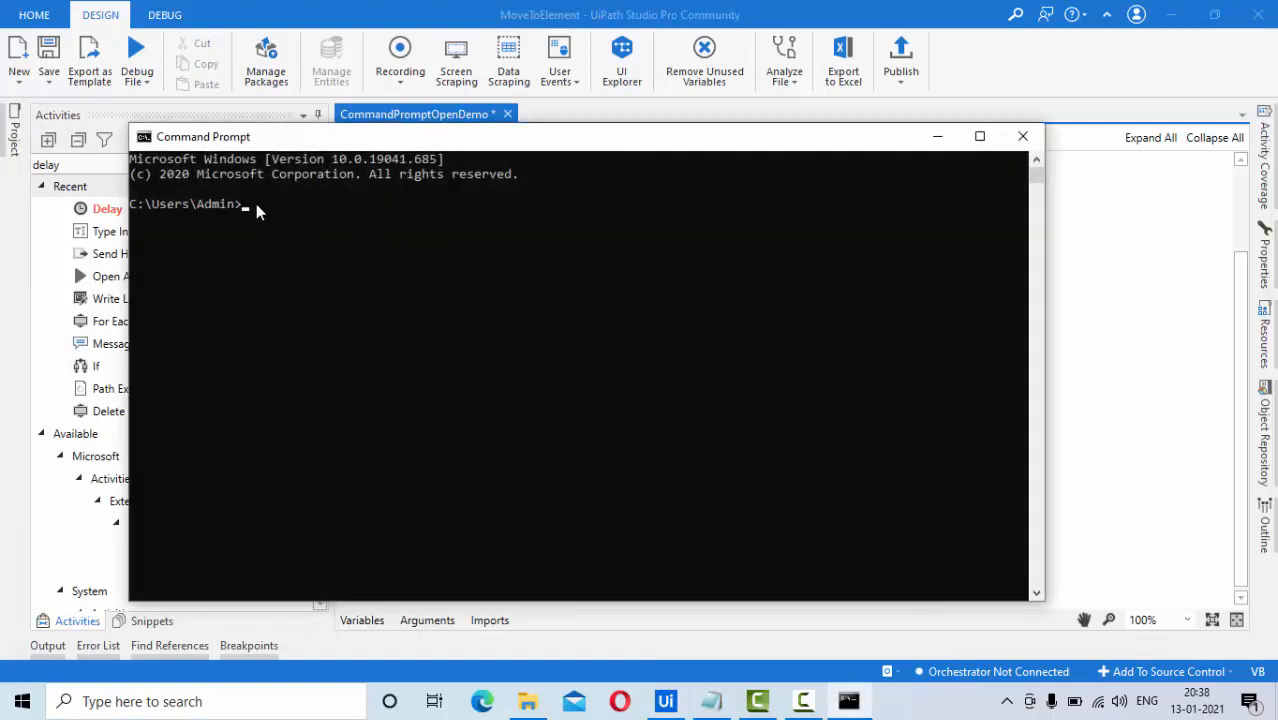
mouse_move(258, 228)
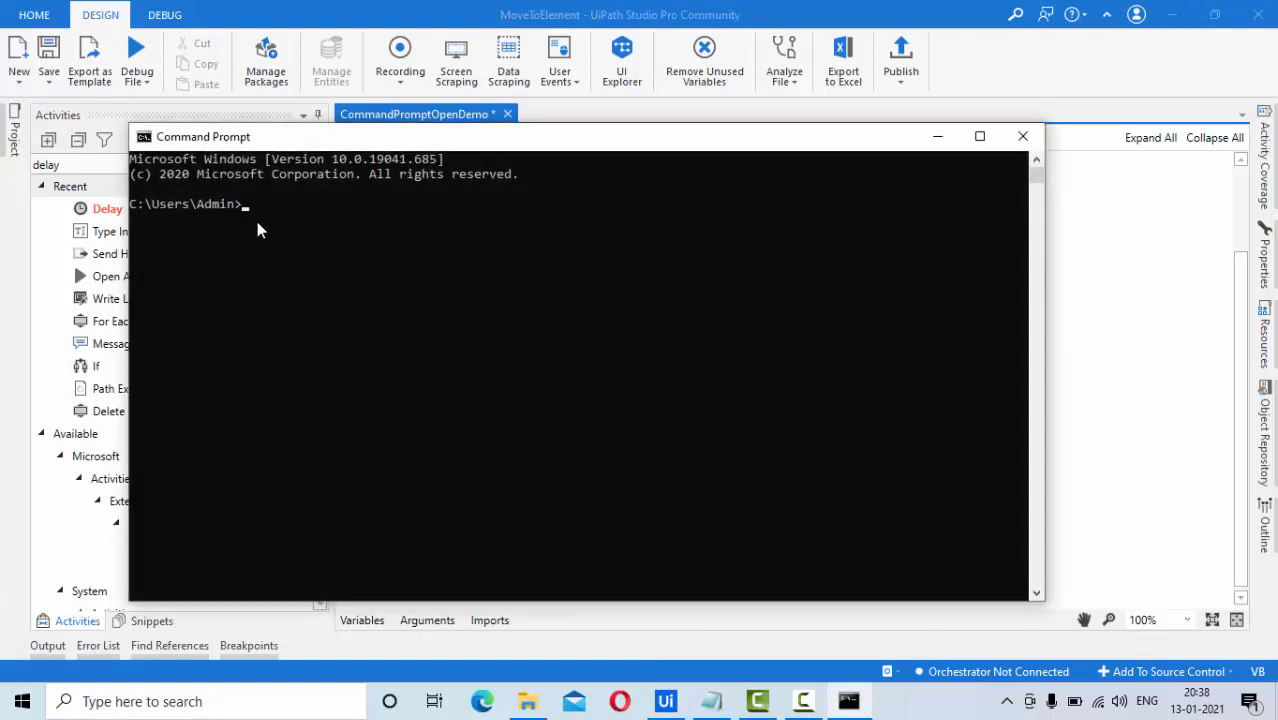
click(1022, 136)
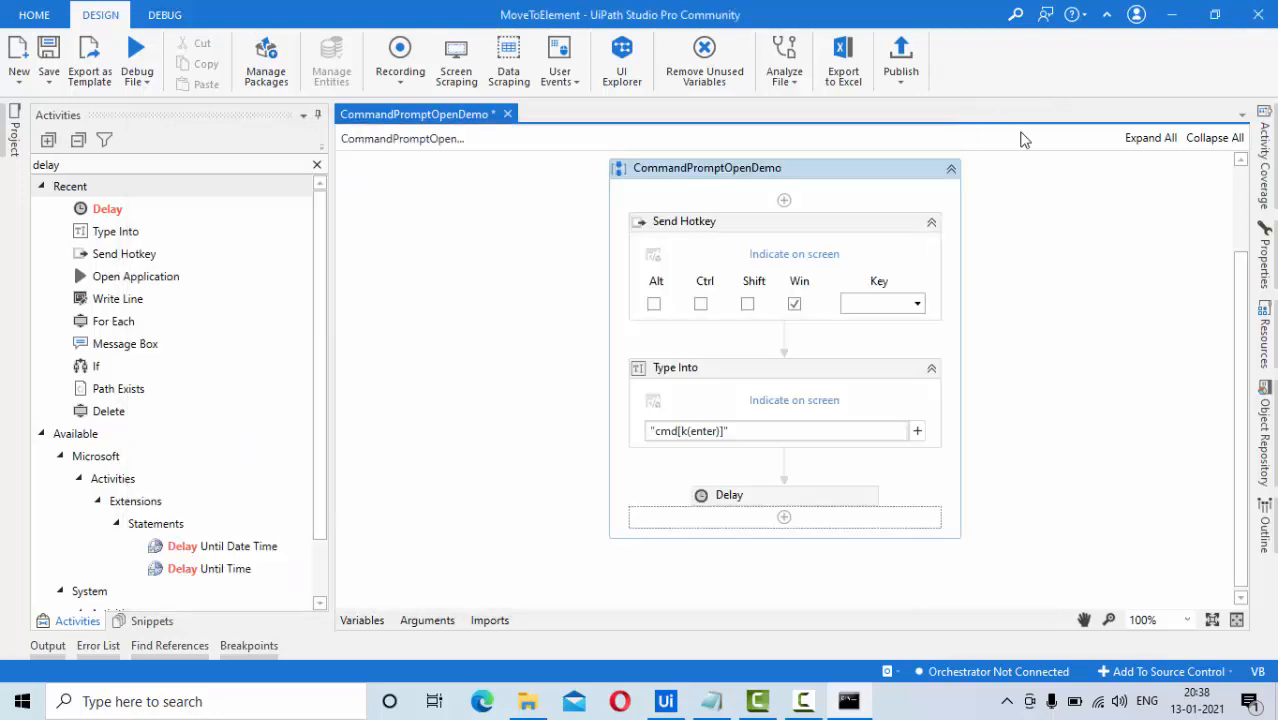
Place a second Type Into below the Delay and enter "dir as its text.
click(176, 164)
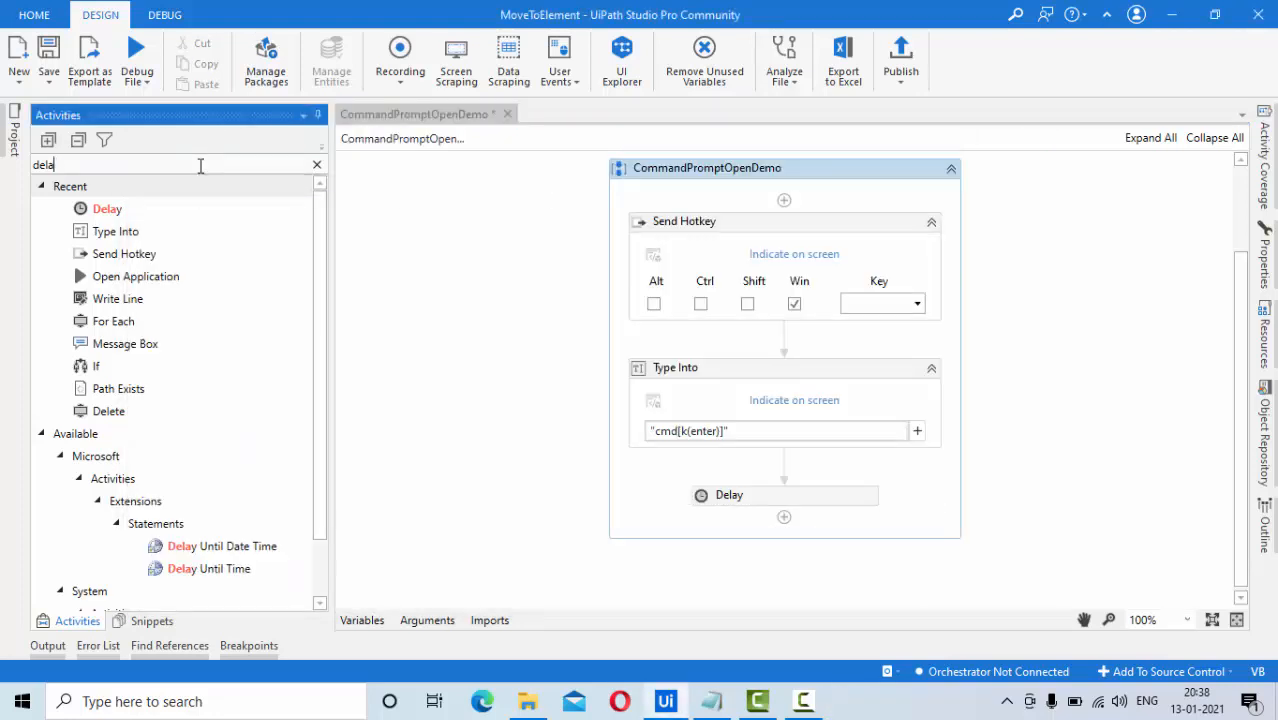
text(type)
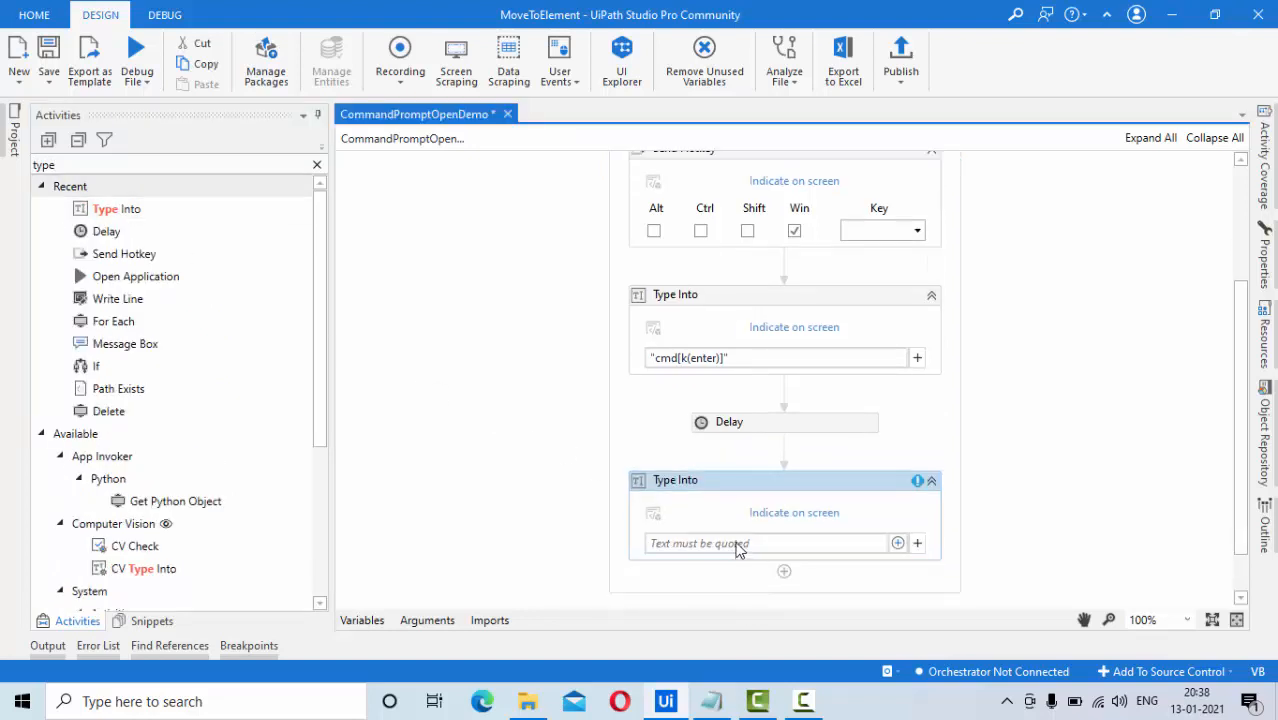
text("d)
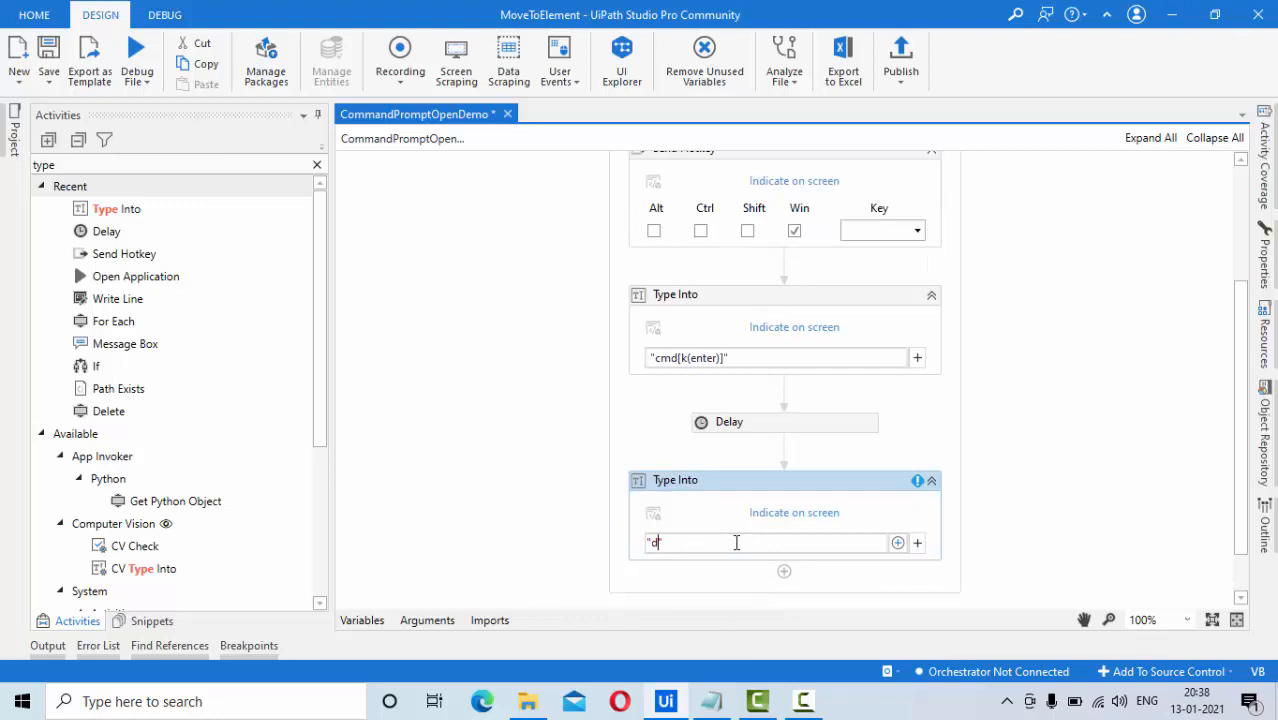
text(ir)
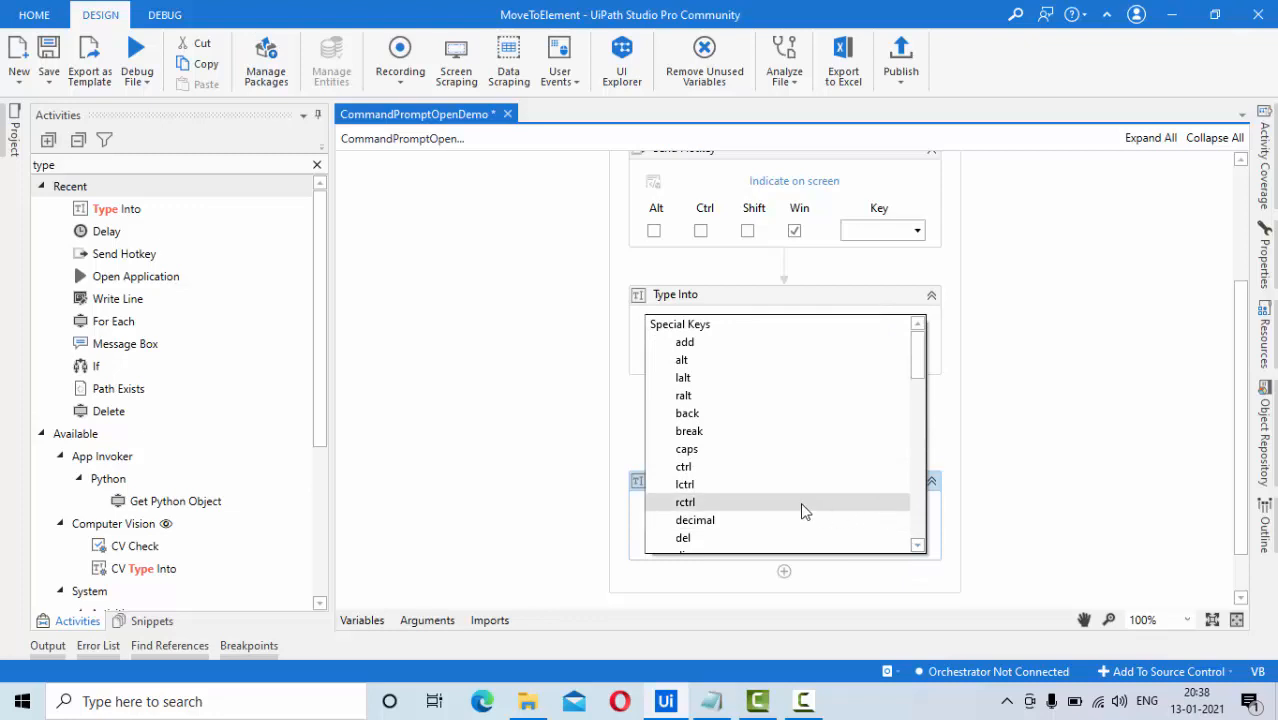
Append the enter special key so the step types dir followed by Enter.
scroll(down, 3)
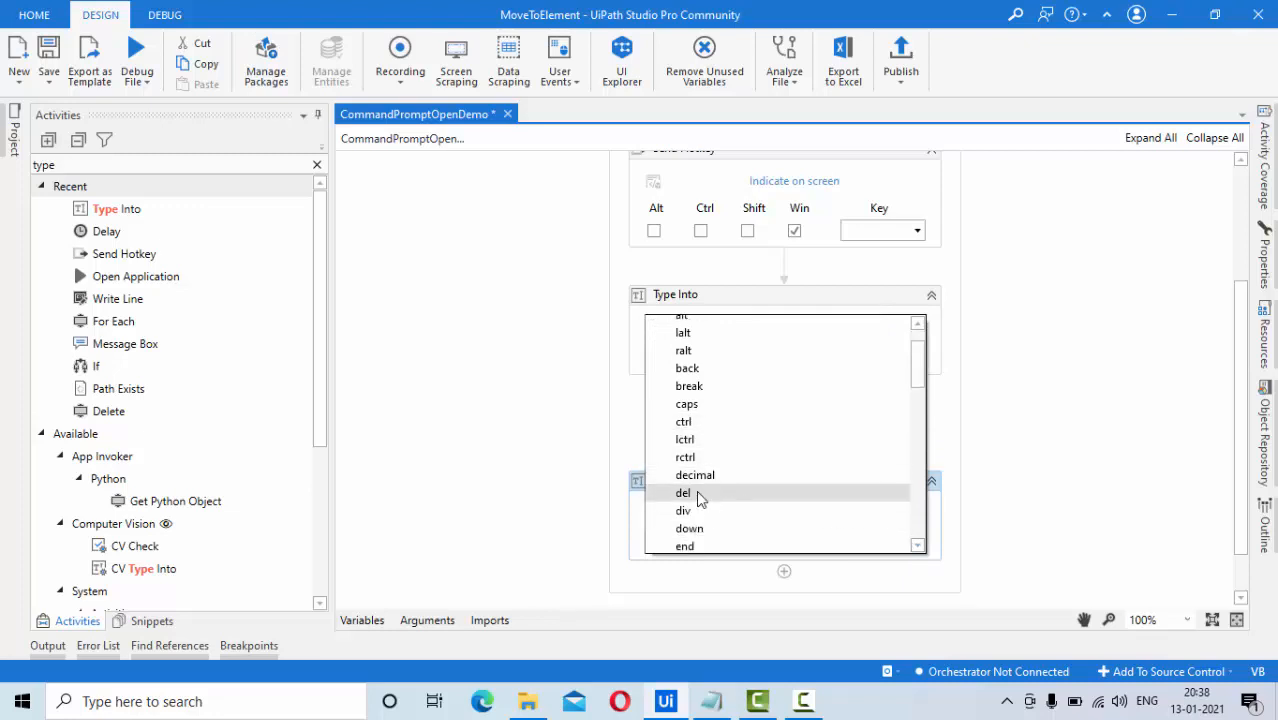
scroll(down, 3)
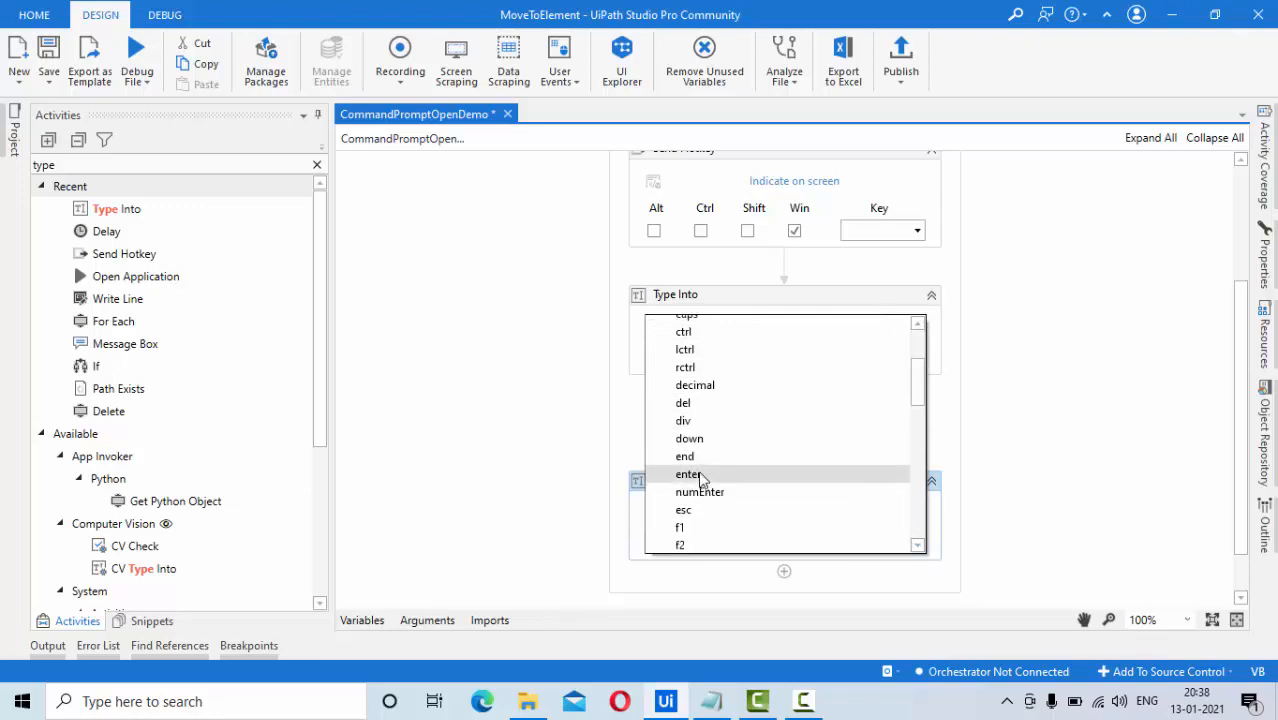
click(688, 472)
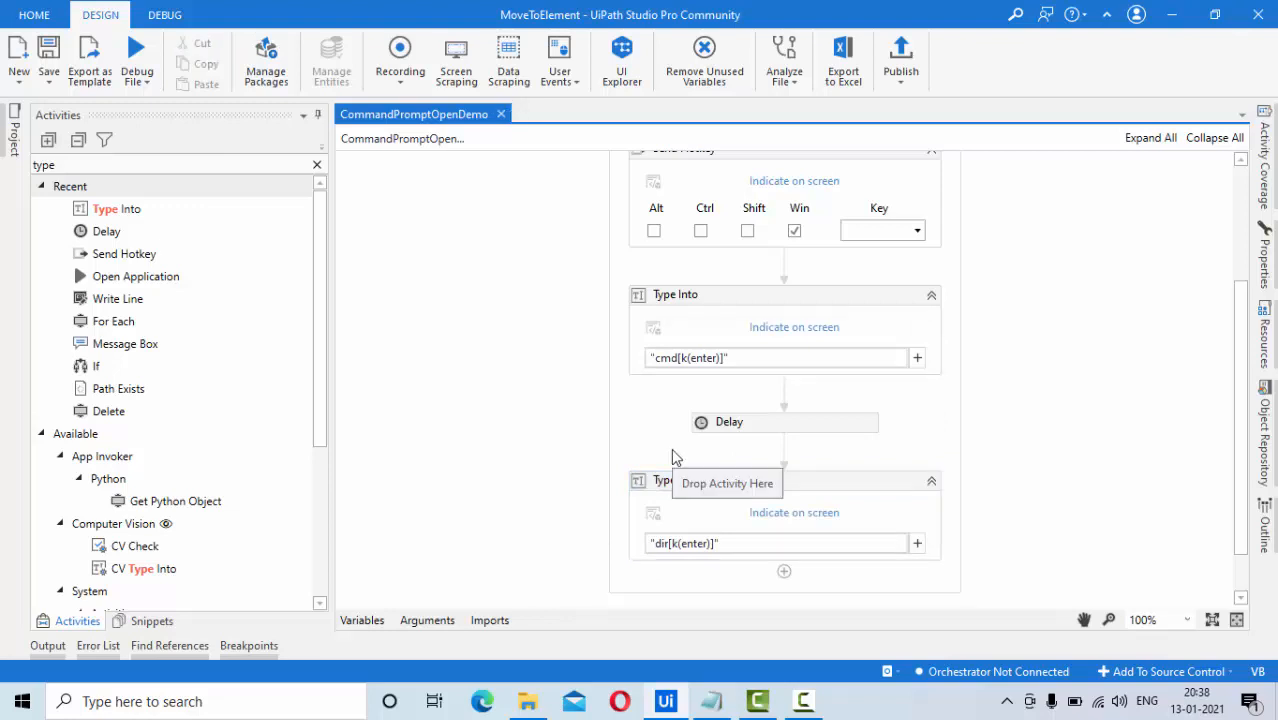
scroll(down, 3)
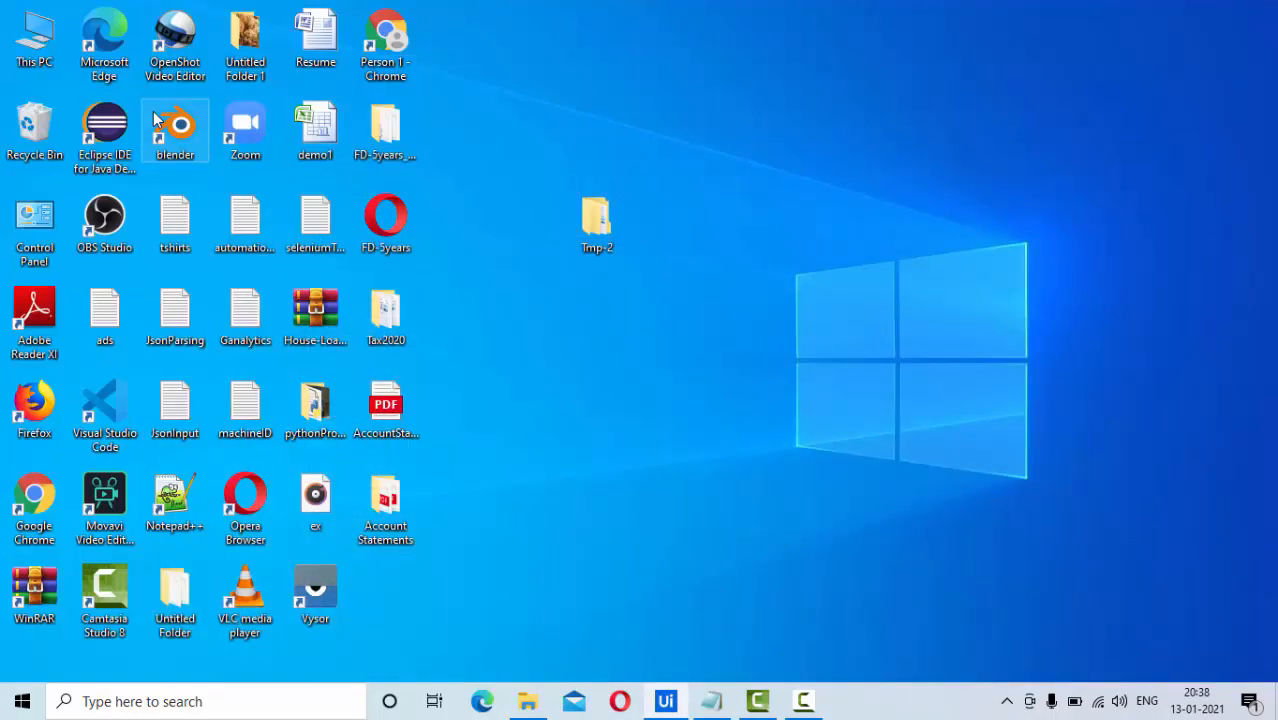
text(cmd)
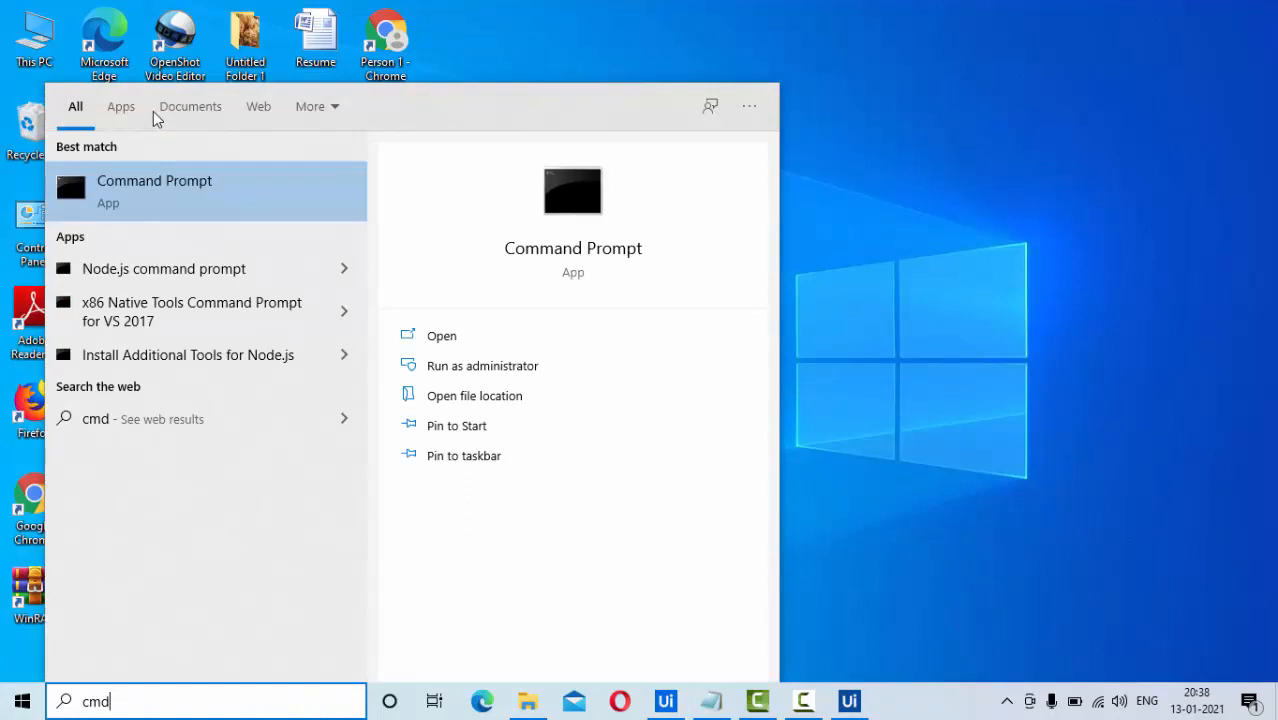
text(dir)
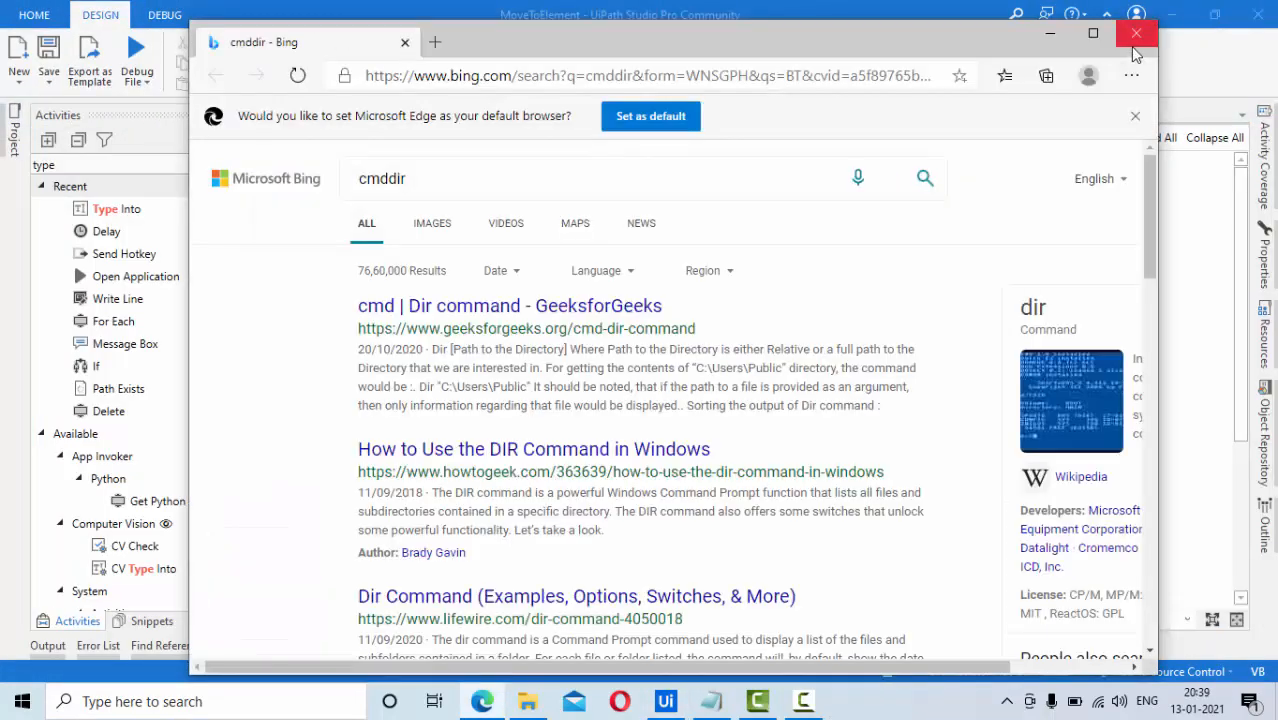
mouse_move(1136, 32)
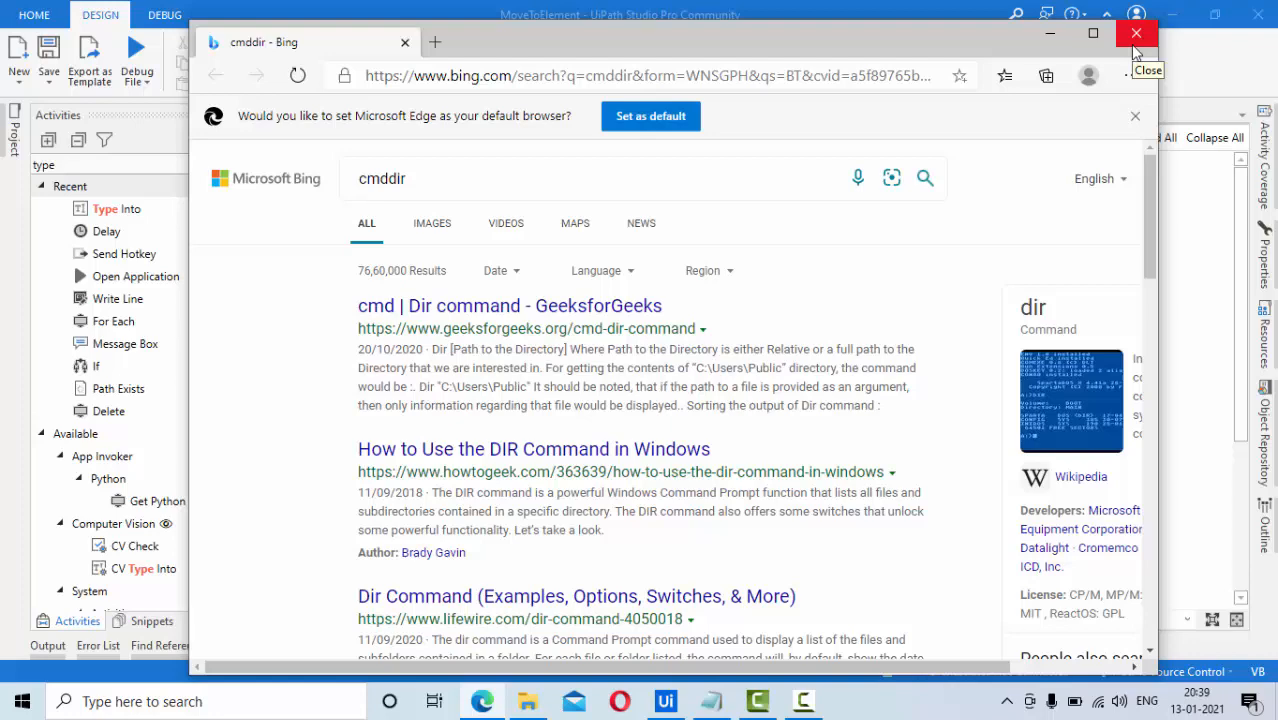
click(1136, 32)
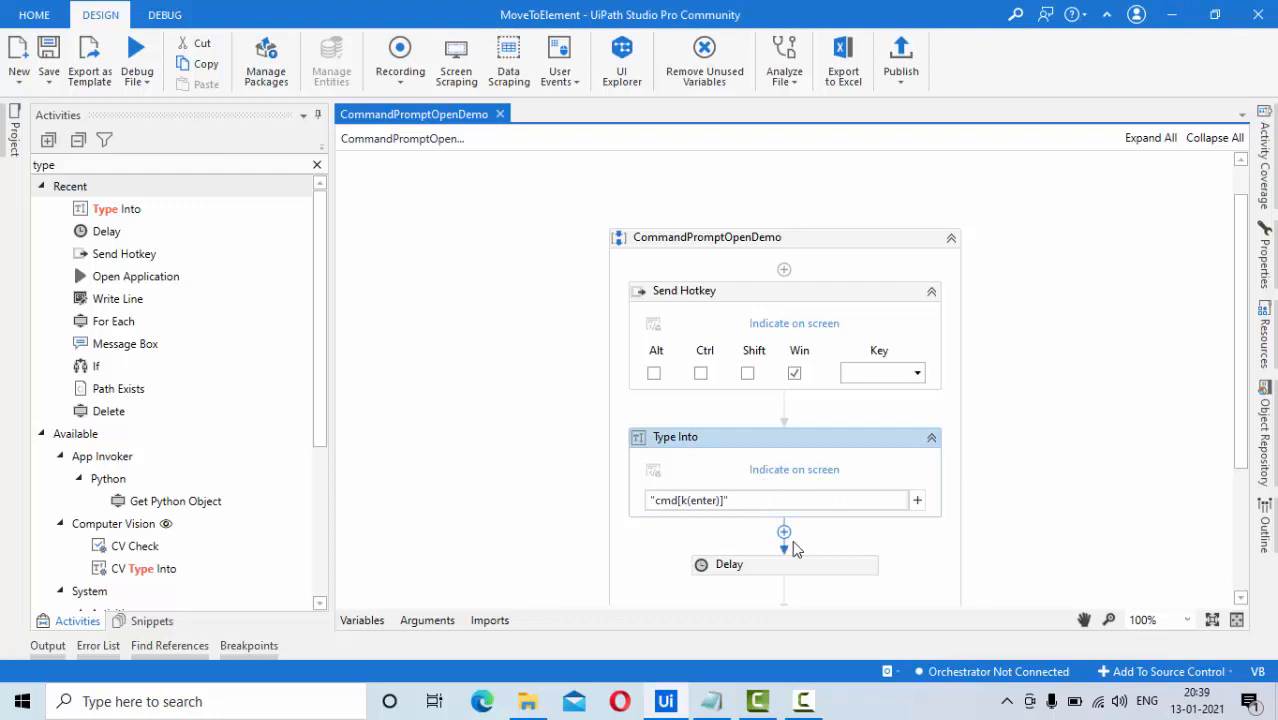
Edit the first Type Into text to read cmd{k(enter)}{k(enter)}.
scroll(down, 3)
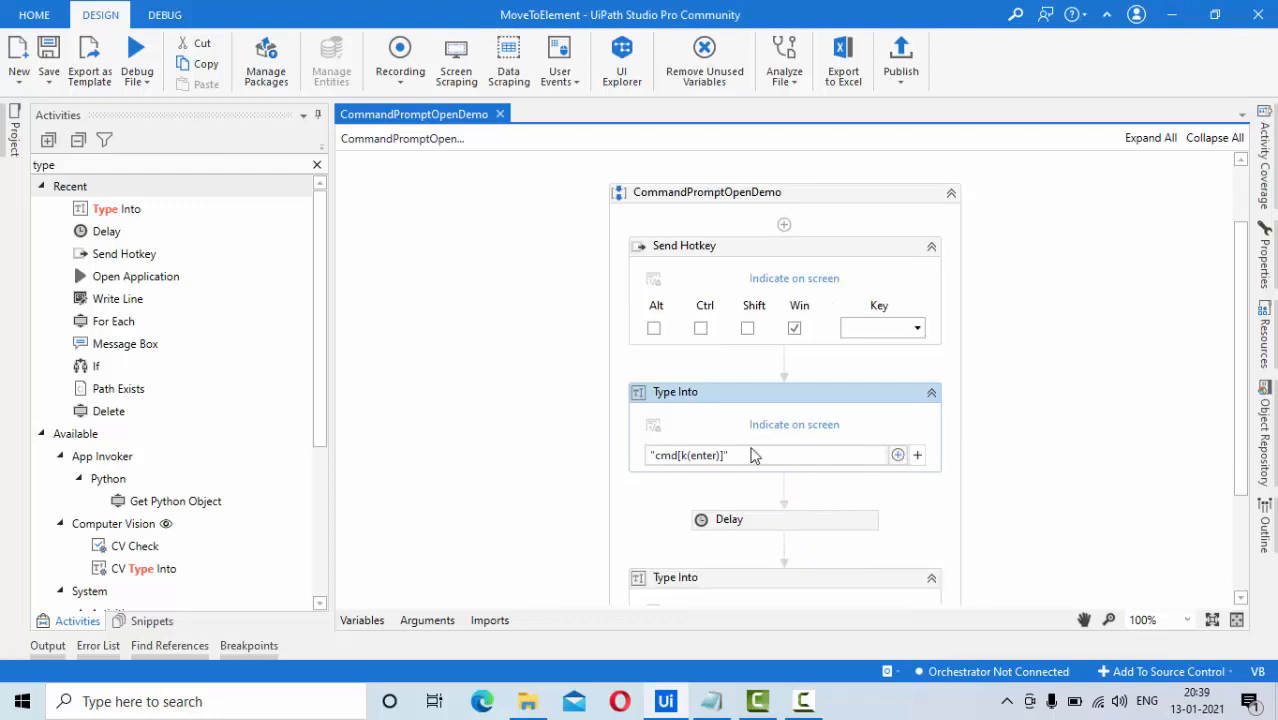
click(680, 456)
text([k(enter)])
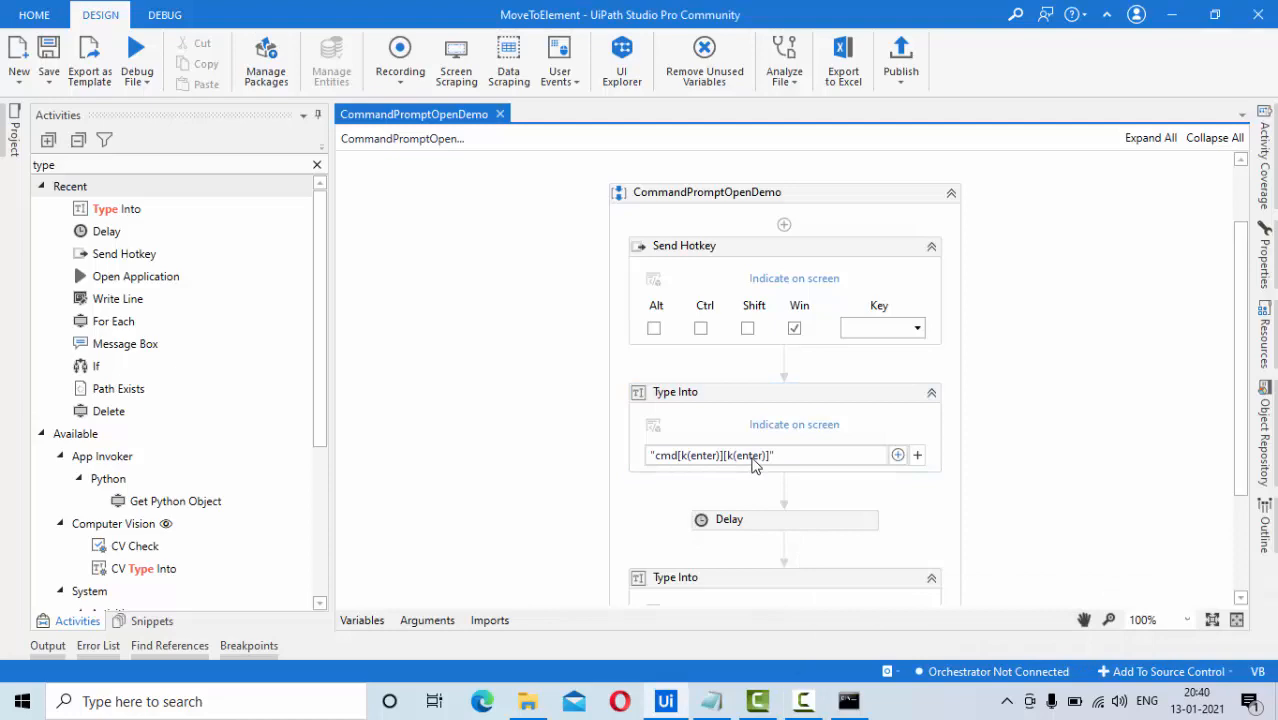
mouse_move(712, 456)
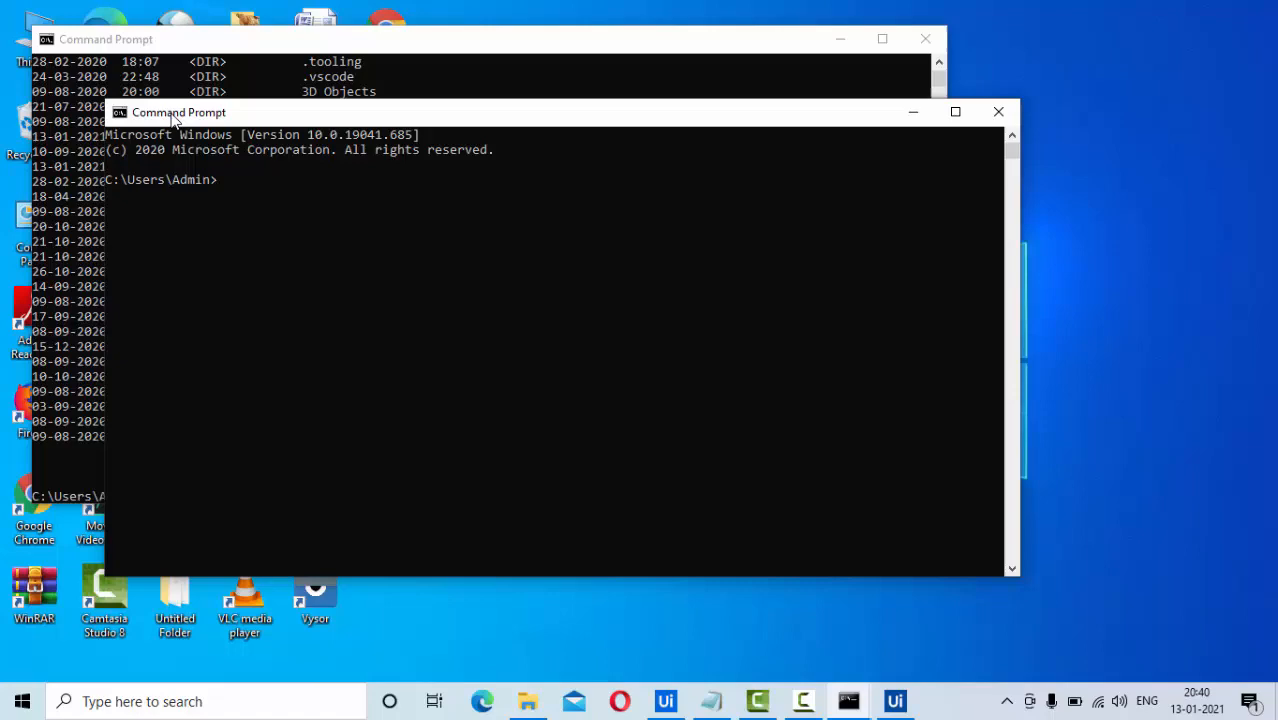
Run the workflow and view the dir listing of C:\Users\Admin in Command Prompt.
text(dir)
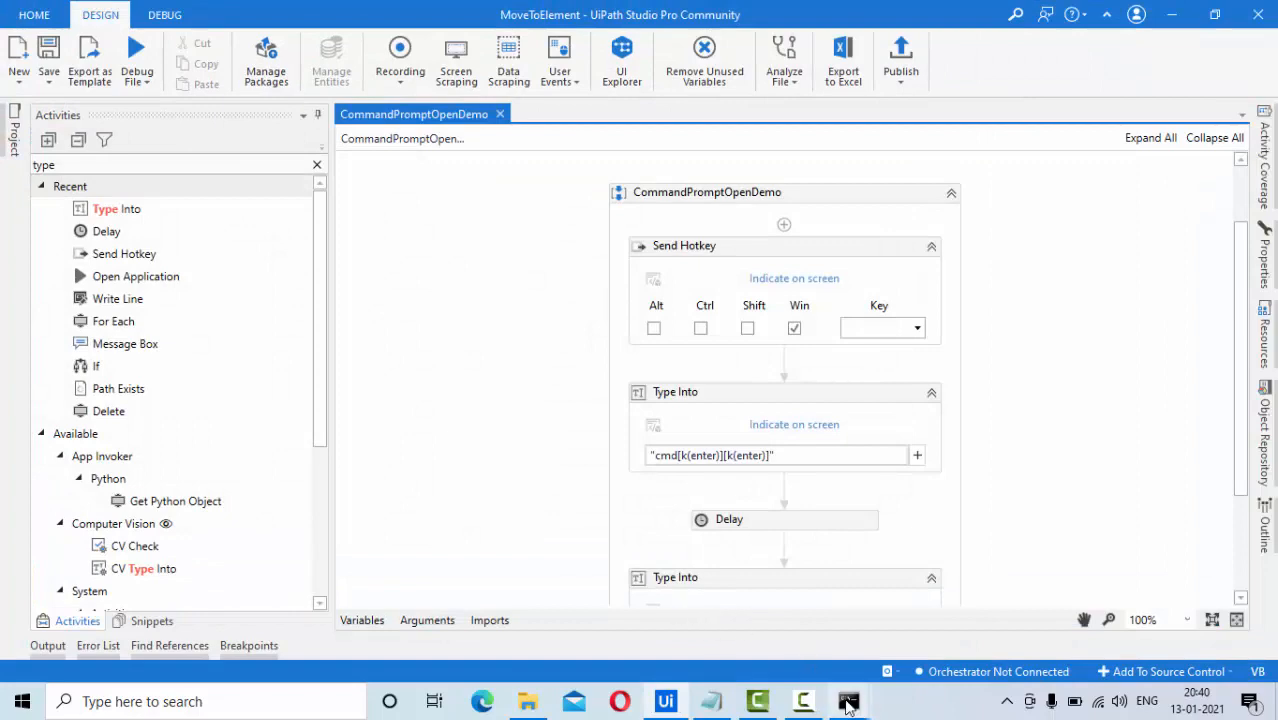
click(848, 700)
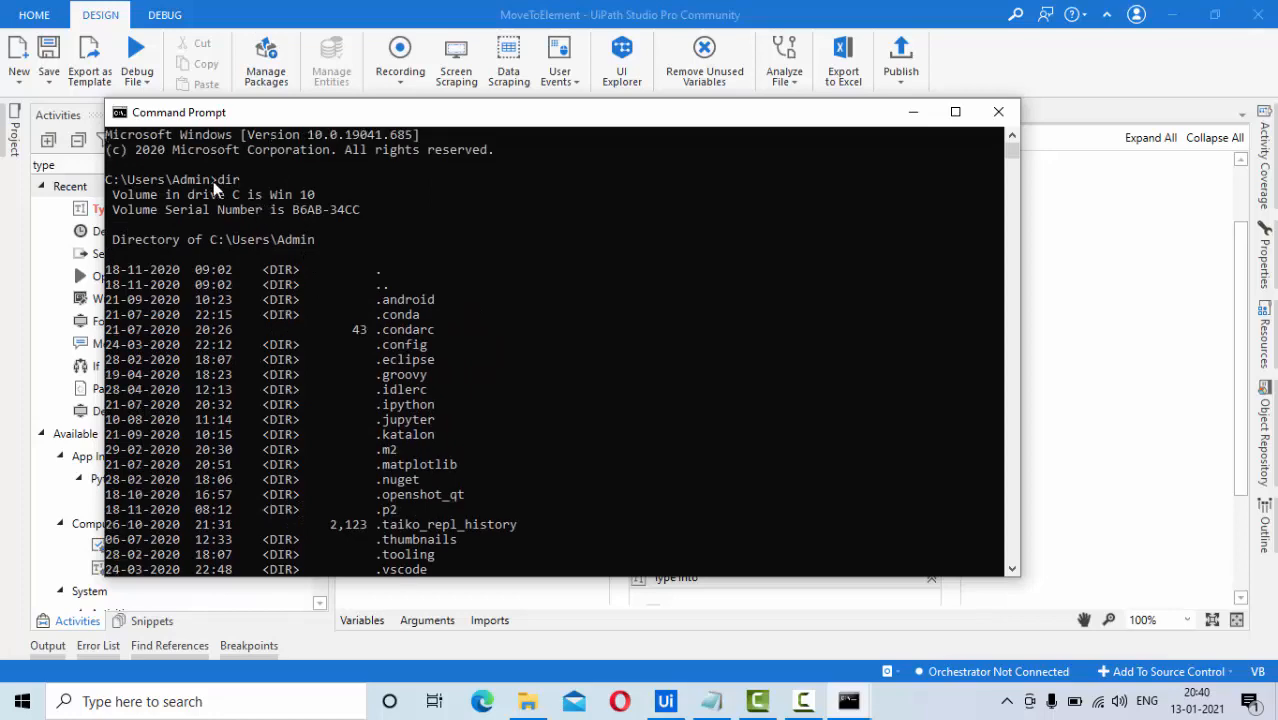
scroll(down, 3)
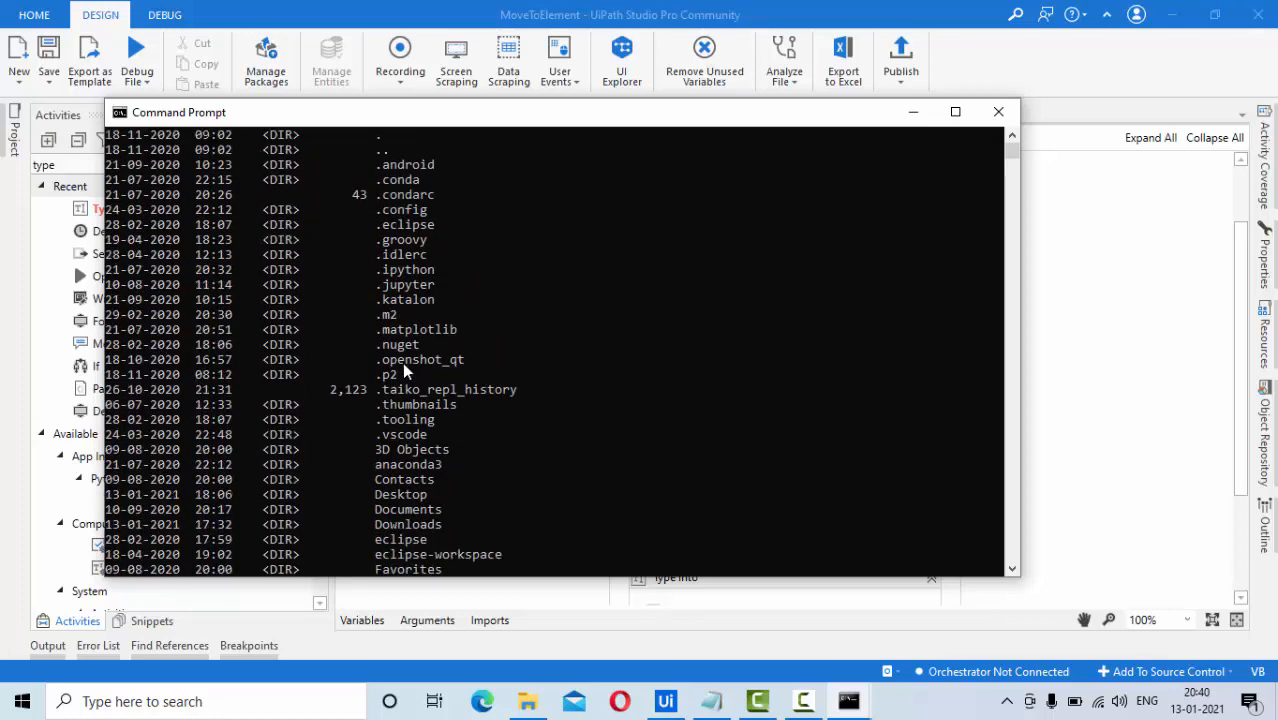